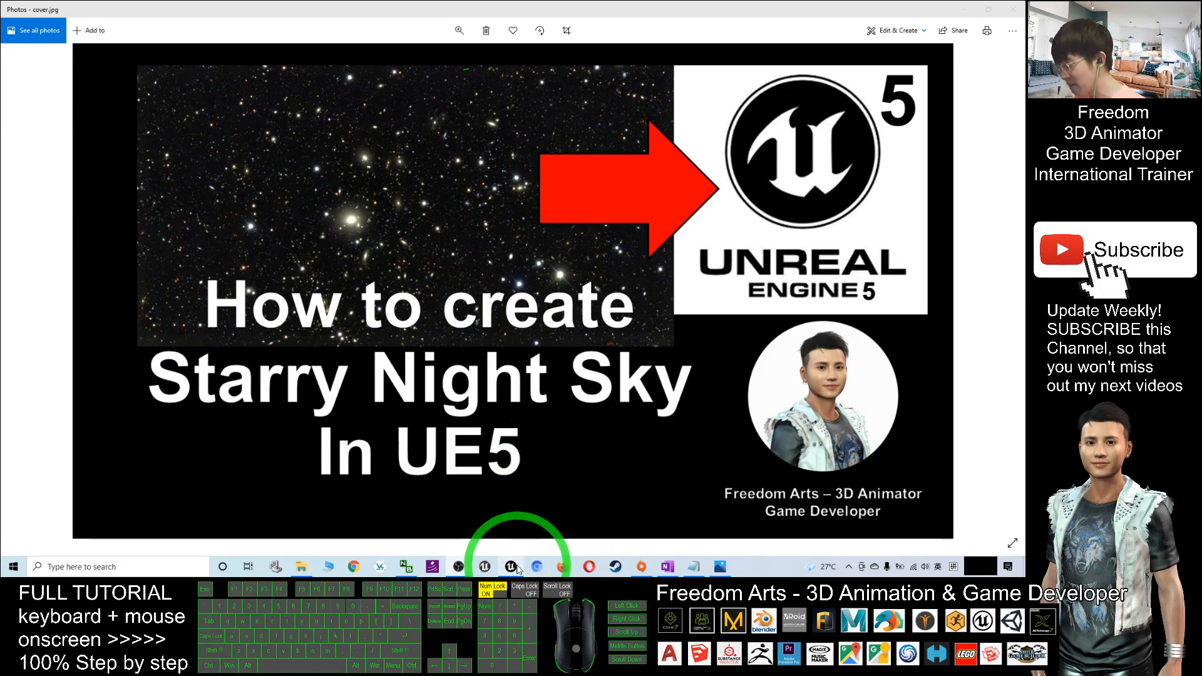
Step: Create a new Games > Third Person project named StarryNightSky01
left_click(509, 566)
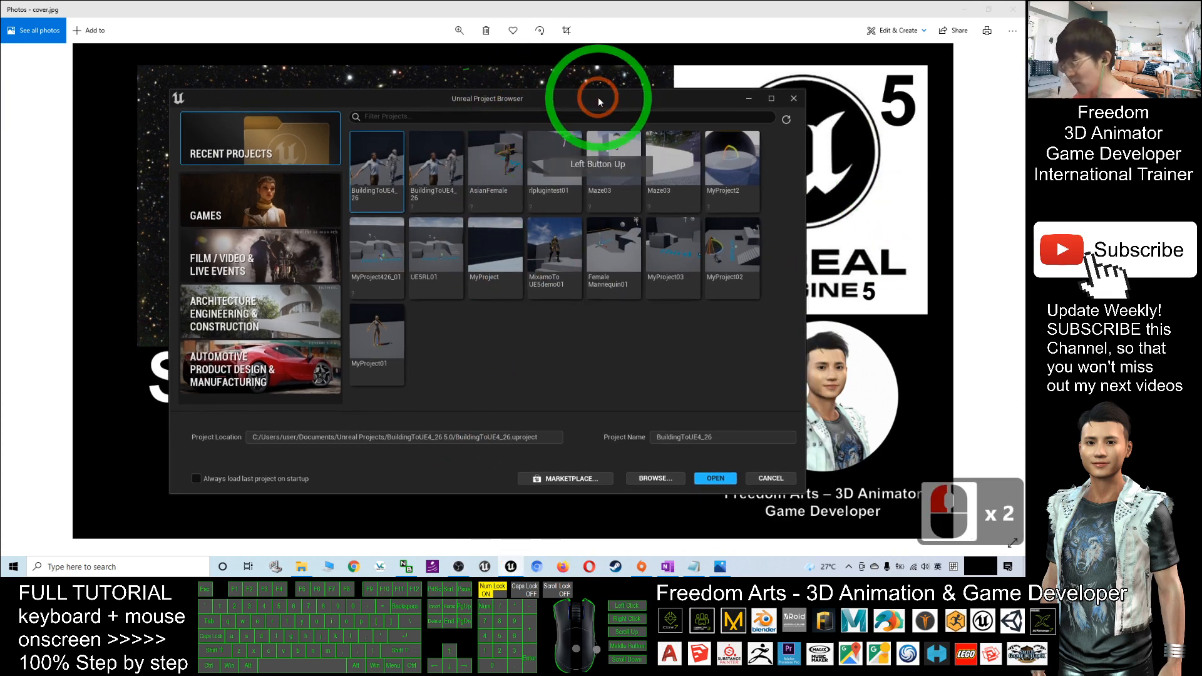
left_click(227, 204)
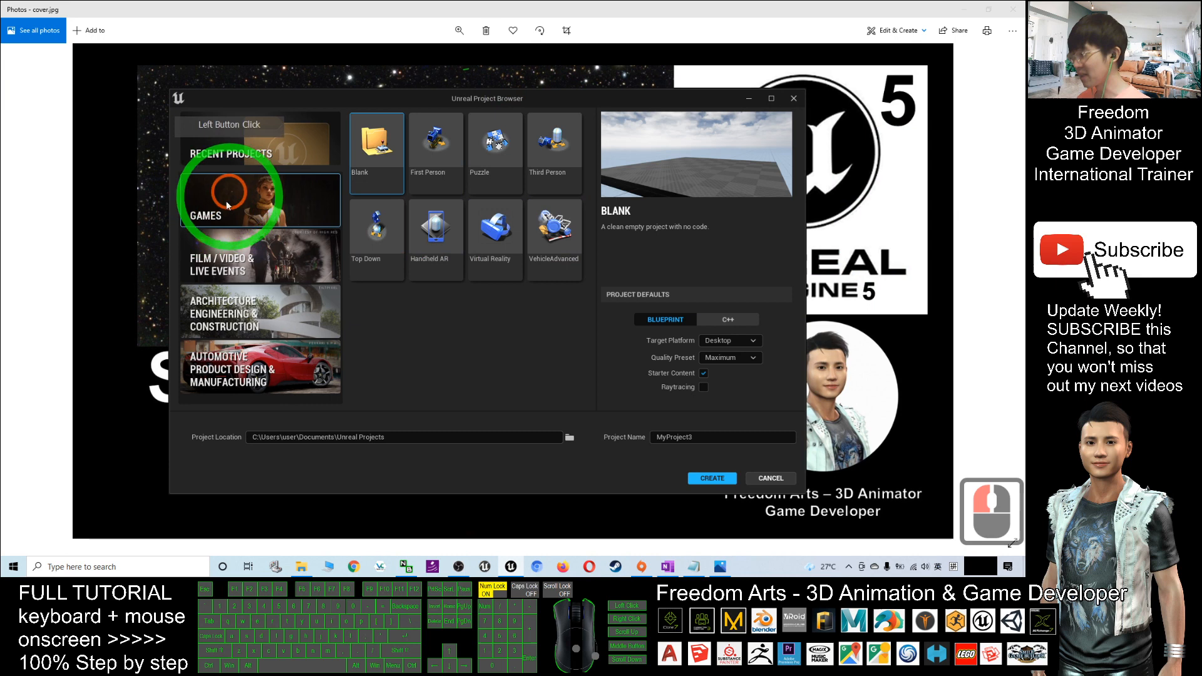
left_click(554, 150)
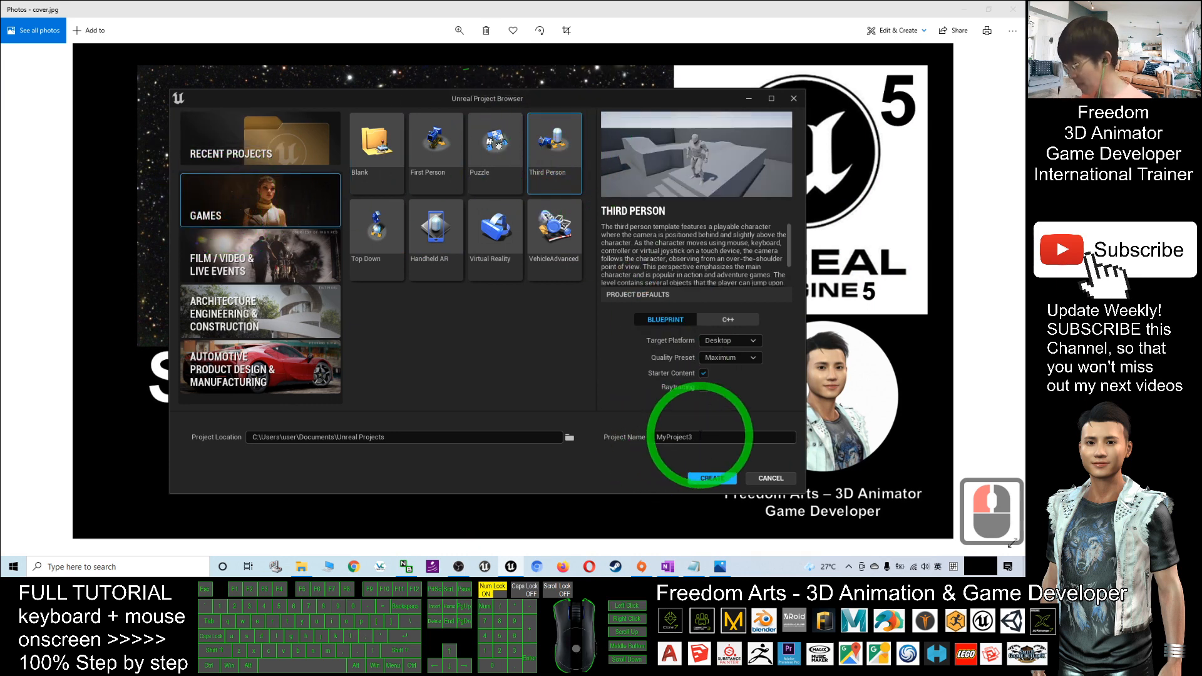
double_click(722, 437)
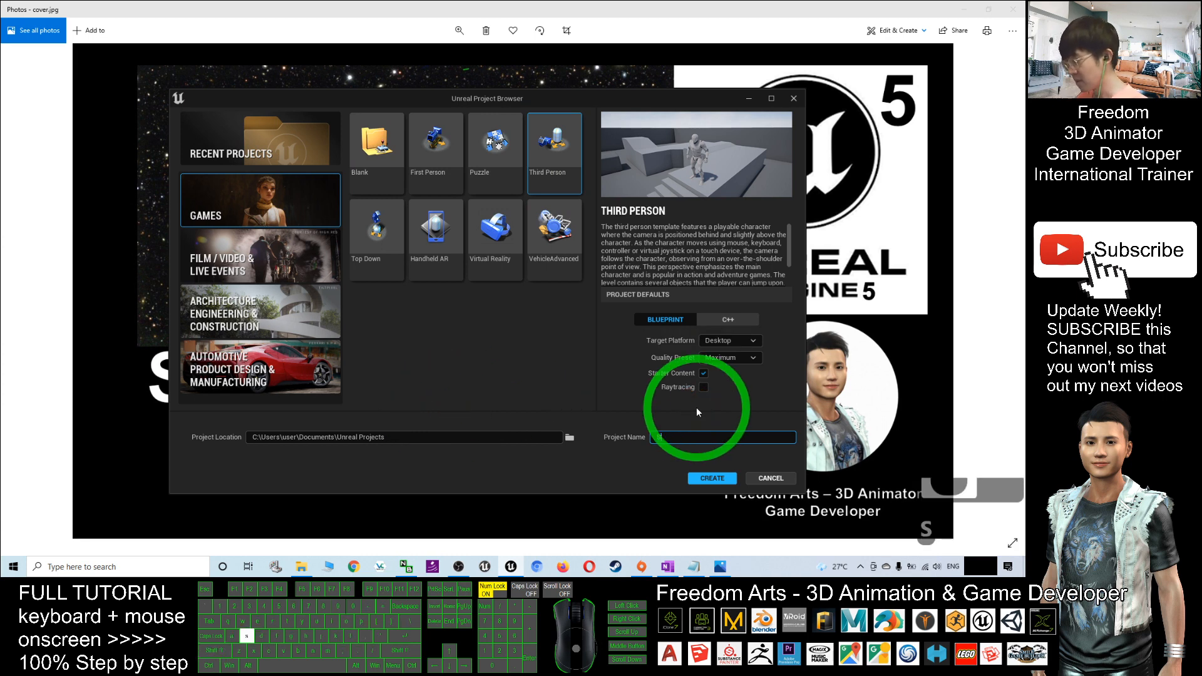
type("StarryNightSky01")
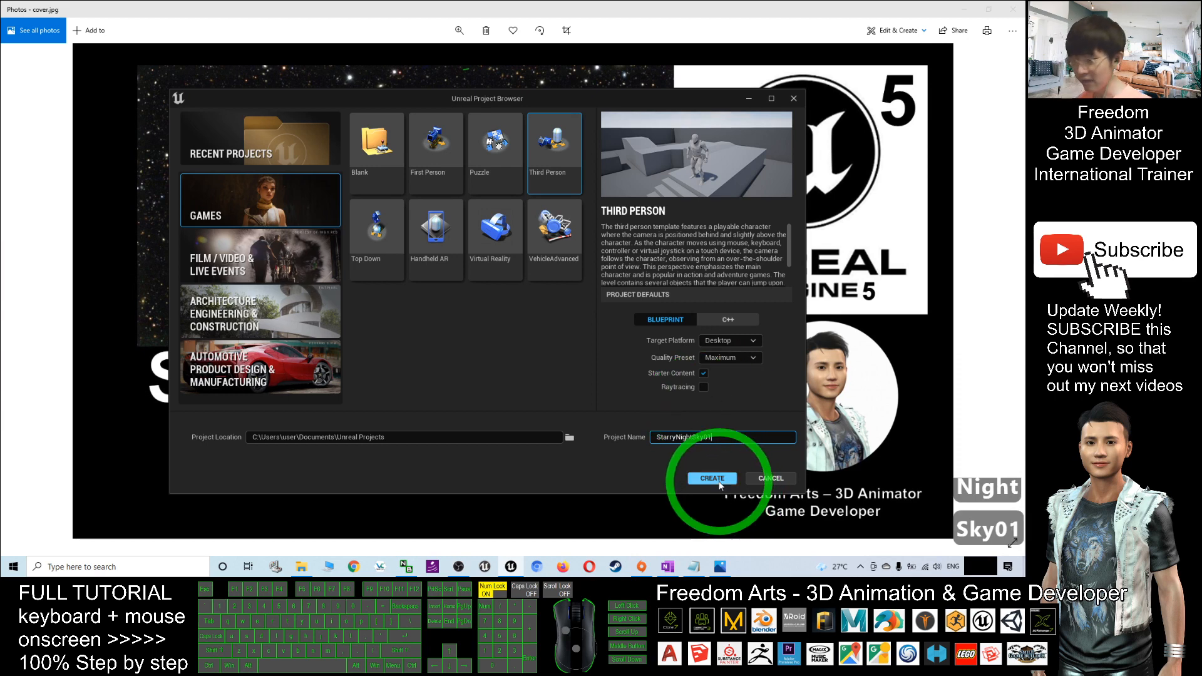
left_click(712, 478)
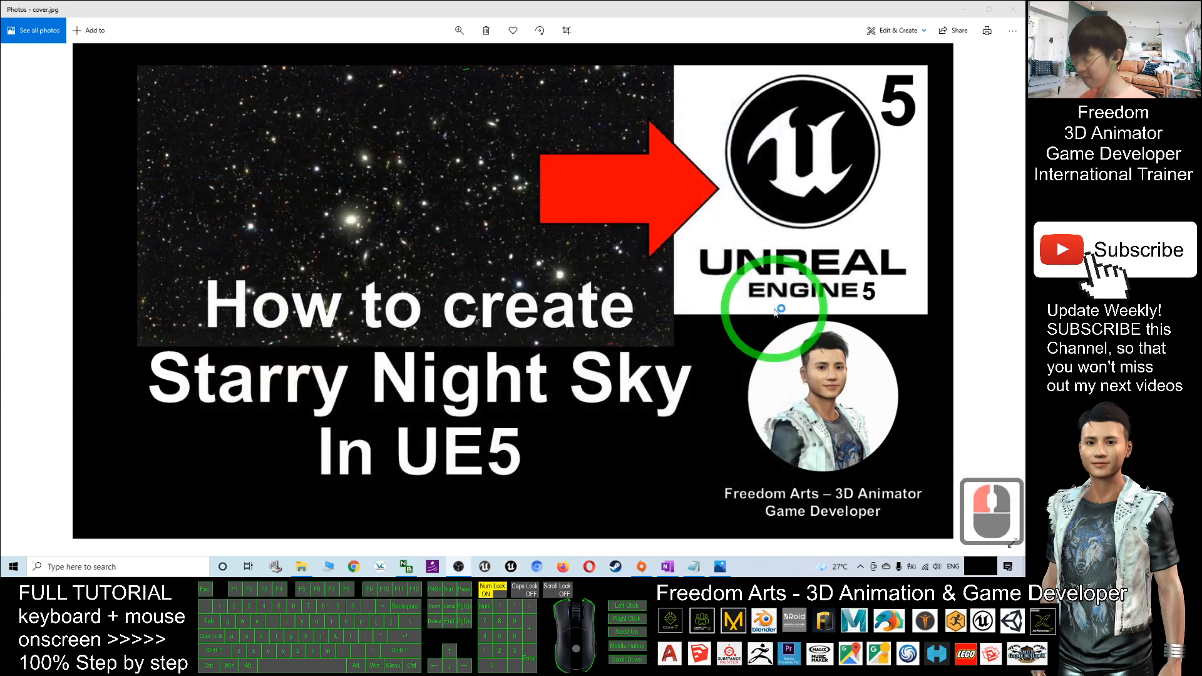
Step: Bring up the editor as StarryNightSky01 loads with ThirdPersonExampleMap
left_click(511, 567)
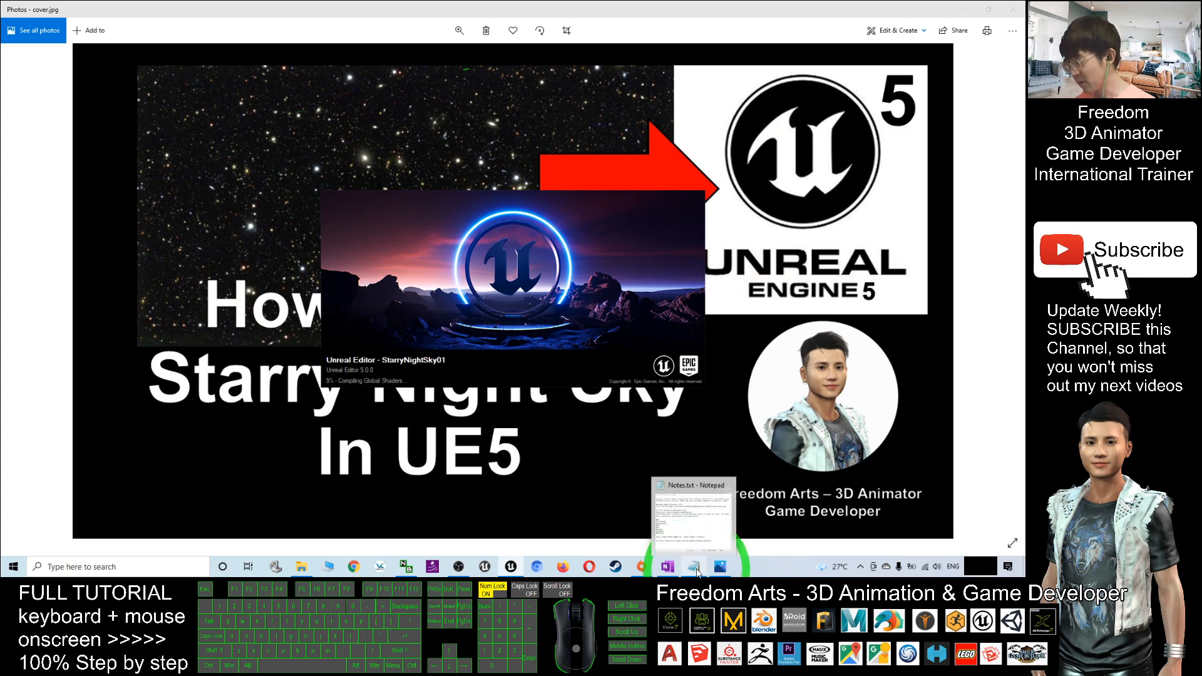
left_click(665, 566)
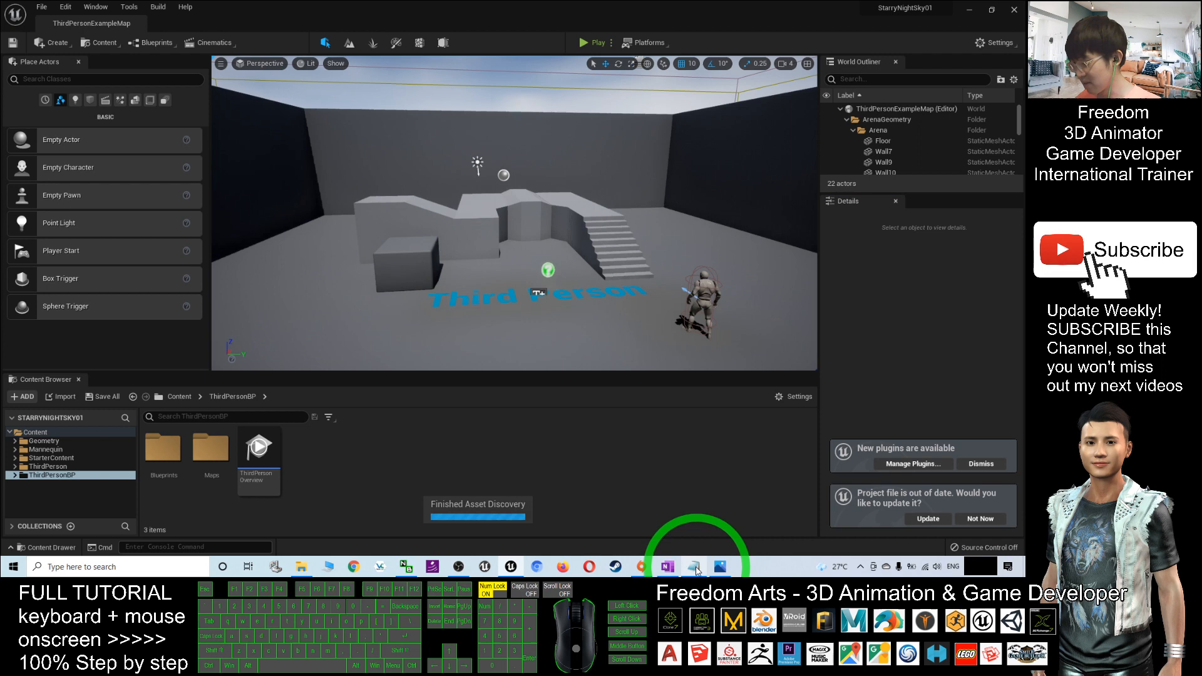
left_click(693, 566)
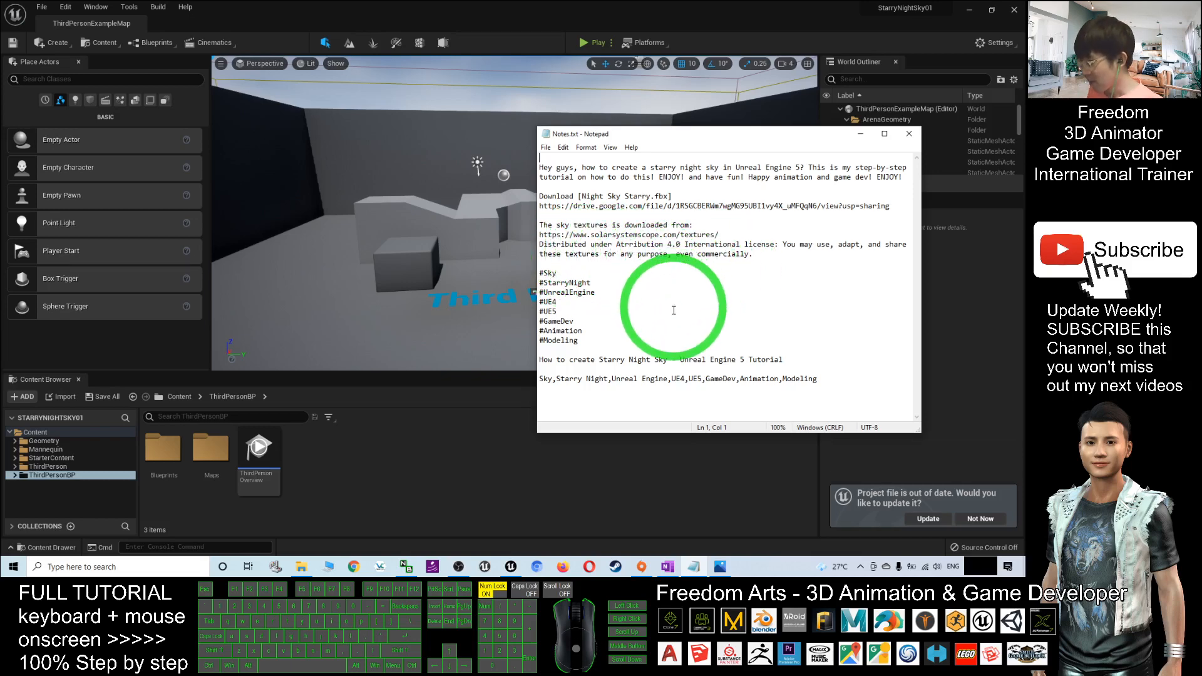
left_click(800, 255)
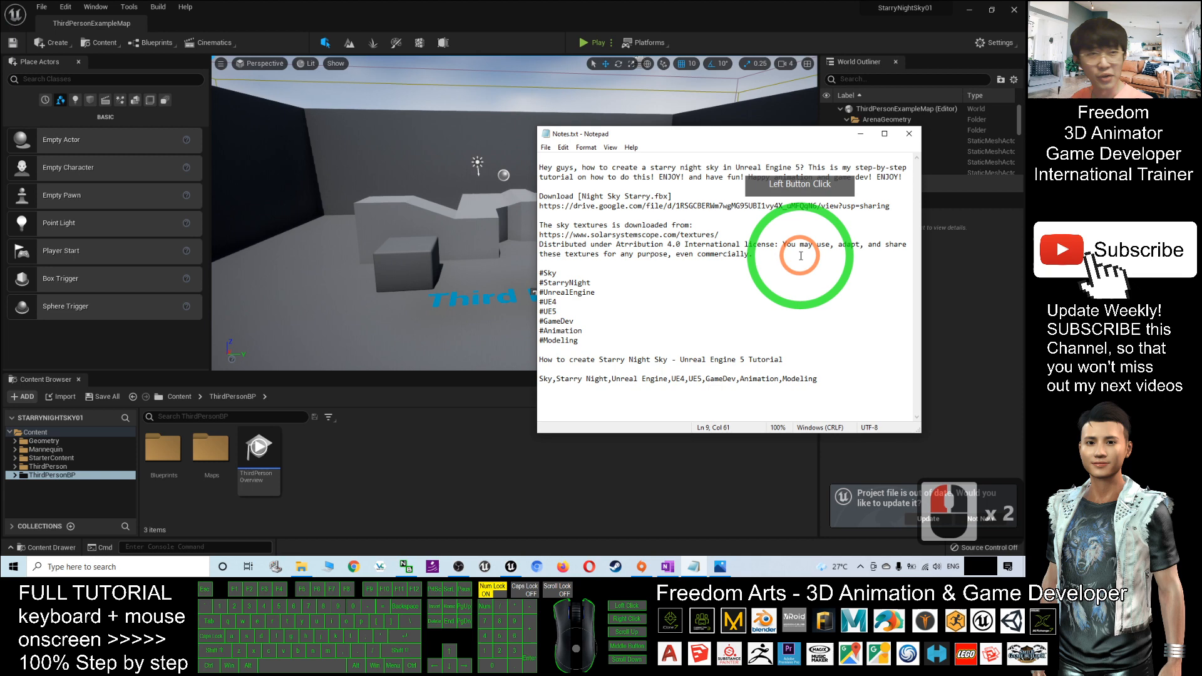
left_click(908, 133)
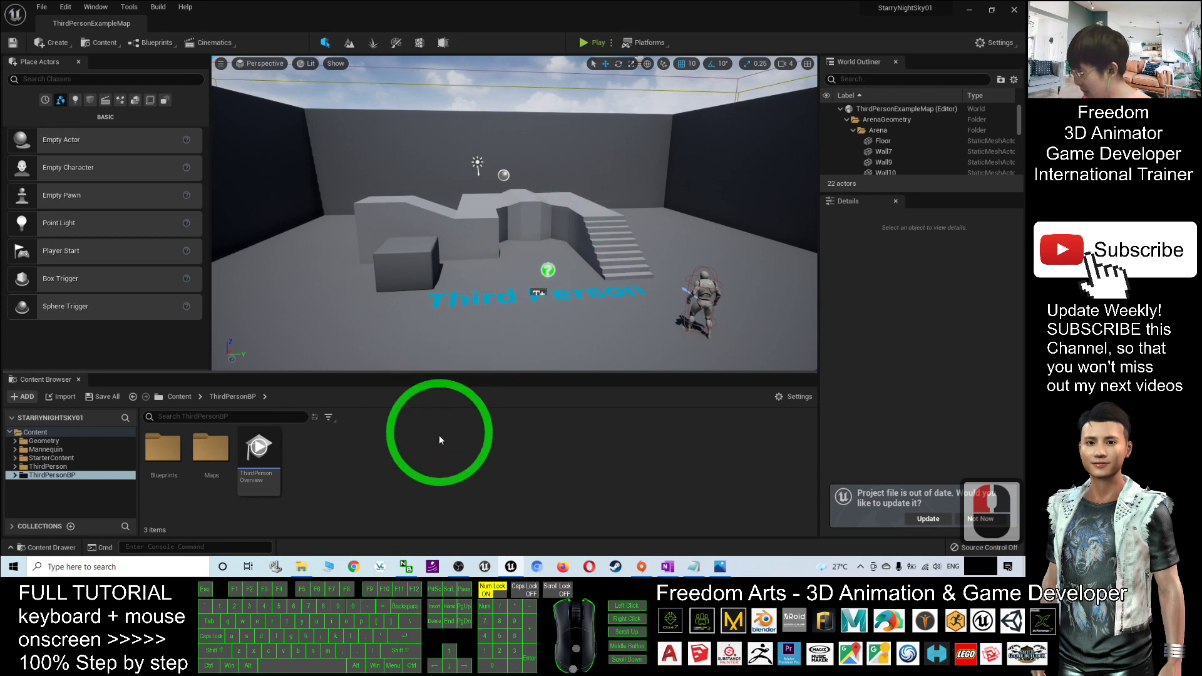
Step: Make a new folder named StarryNightSky under top-level Content and open it
left_click(178, 396)
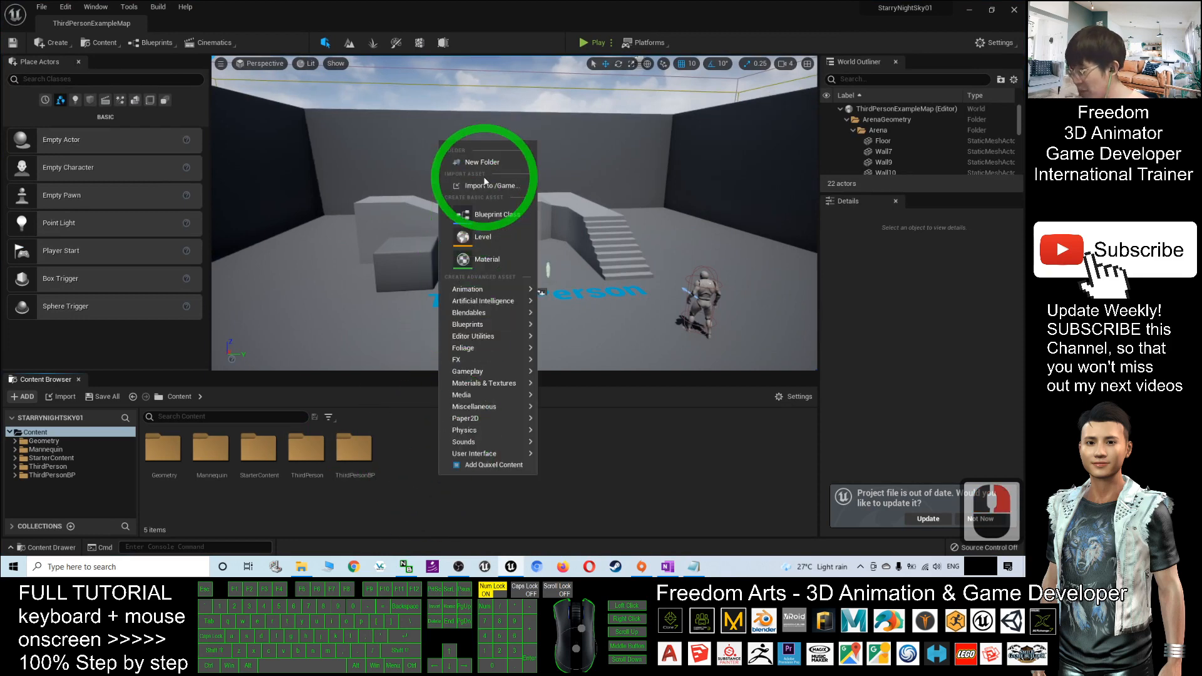
left_click(486, 162)
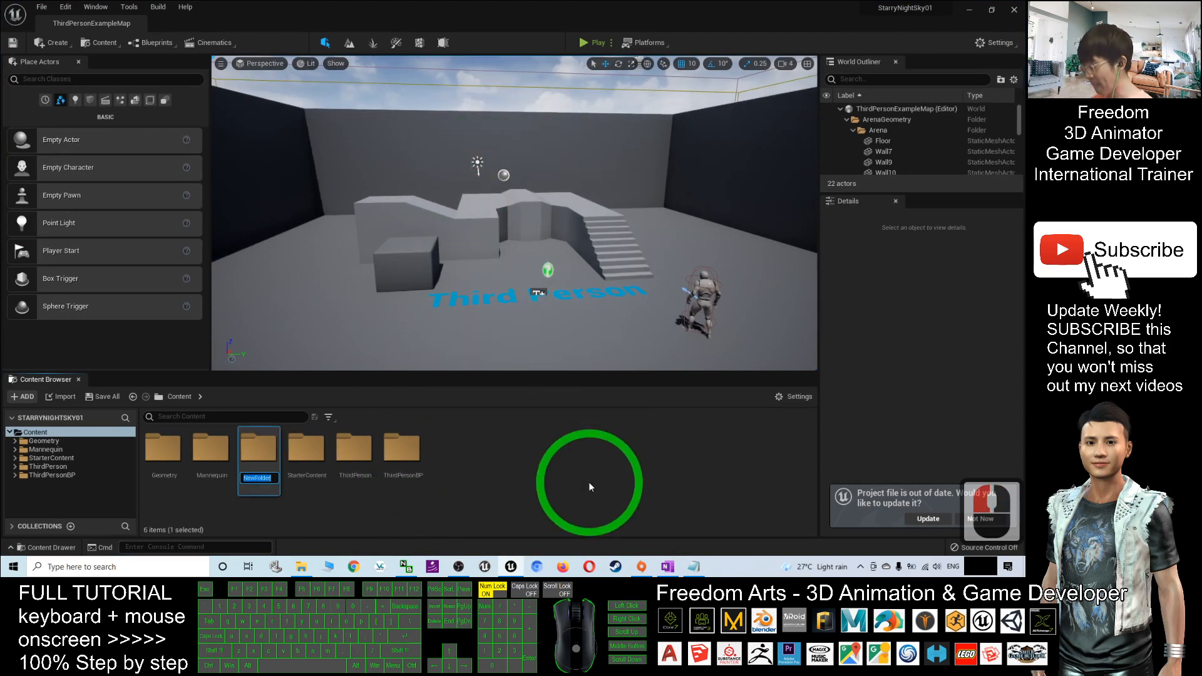
type("Starry")
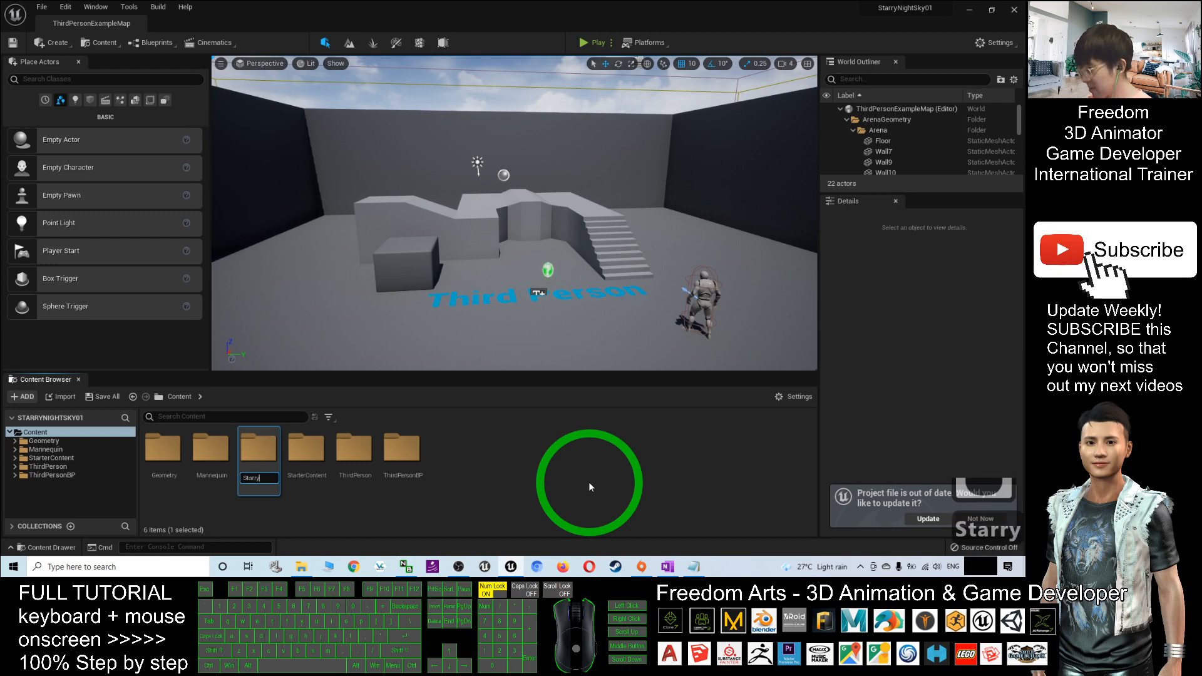
type("NightSky")
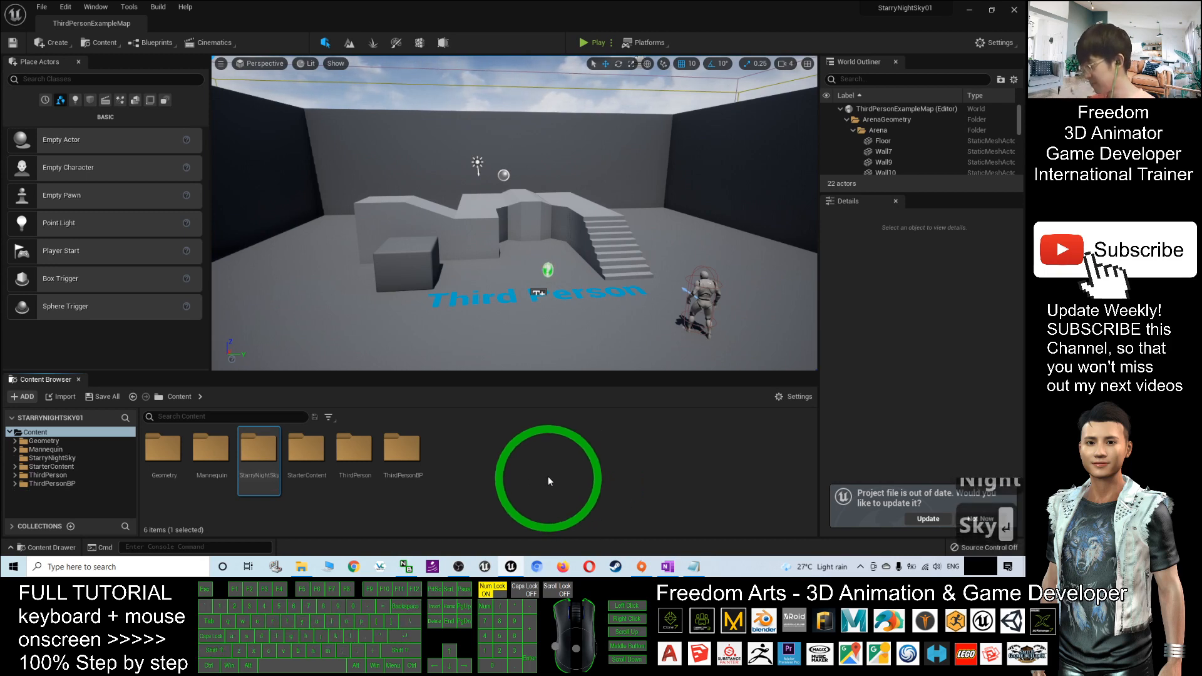
double_click(258, 448)
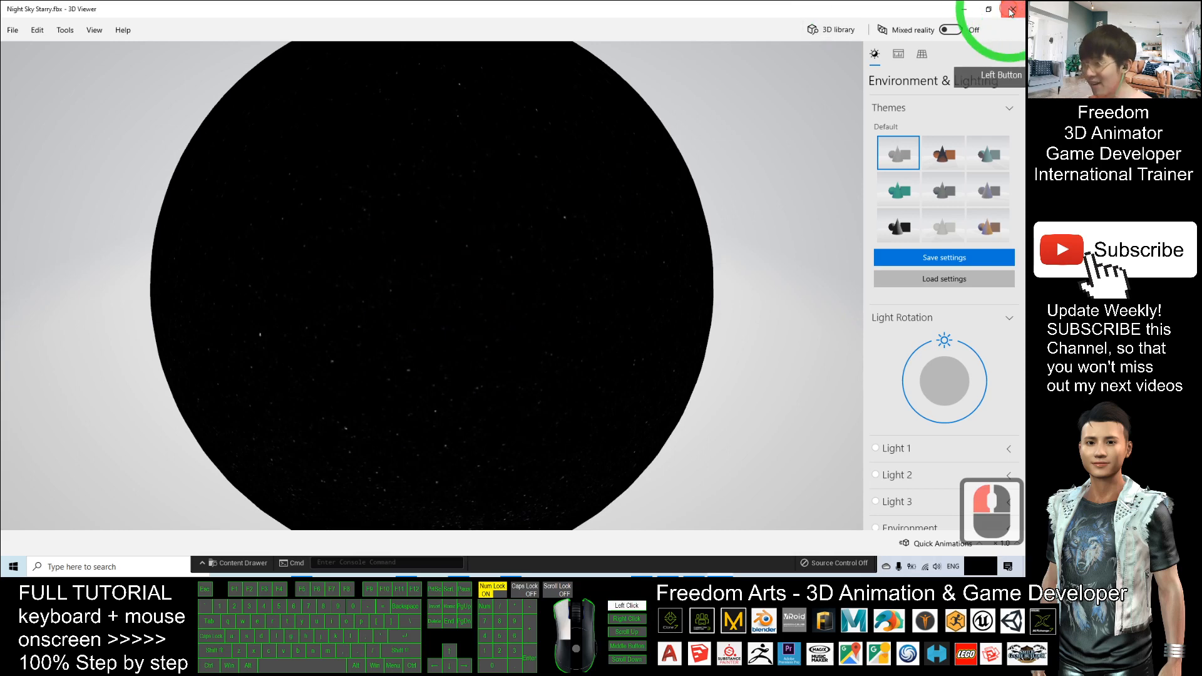
Step: Close the 3D Viewer preview of Night Sky Starry.fbx
left_click(1009, 8)
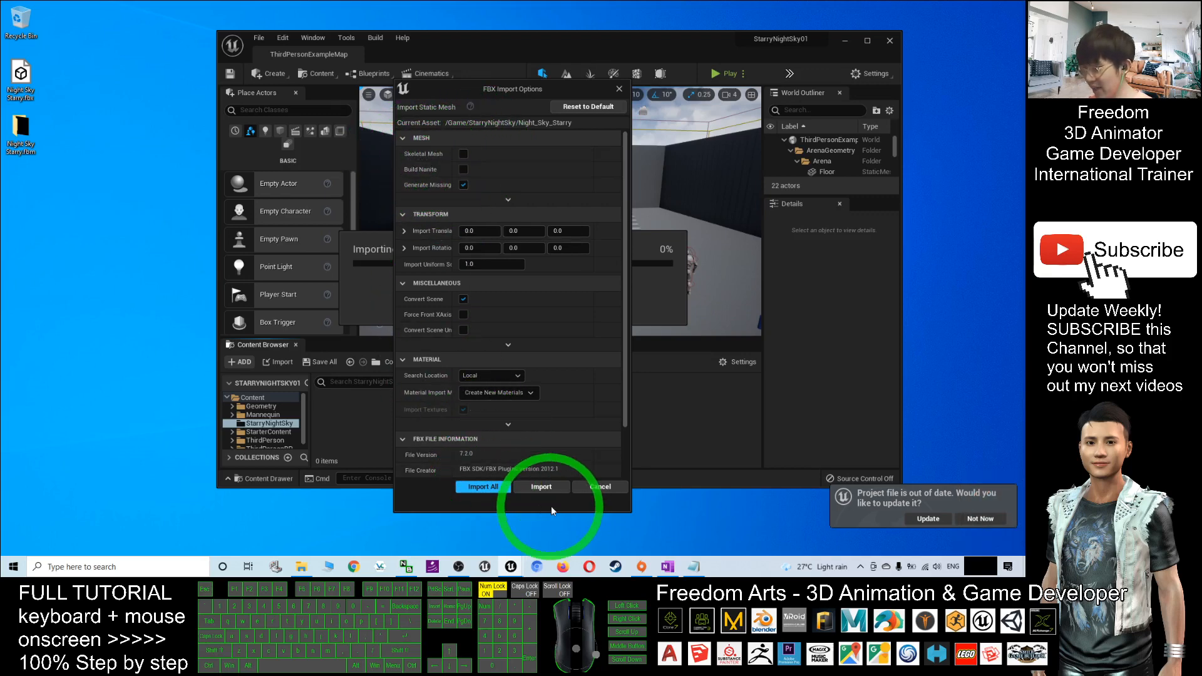
Step: Confirm the FBX Import Options to import Night Sky Starry
left_click(540, 486)
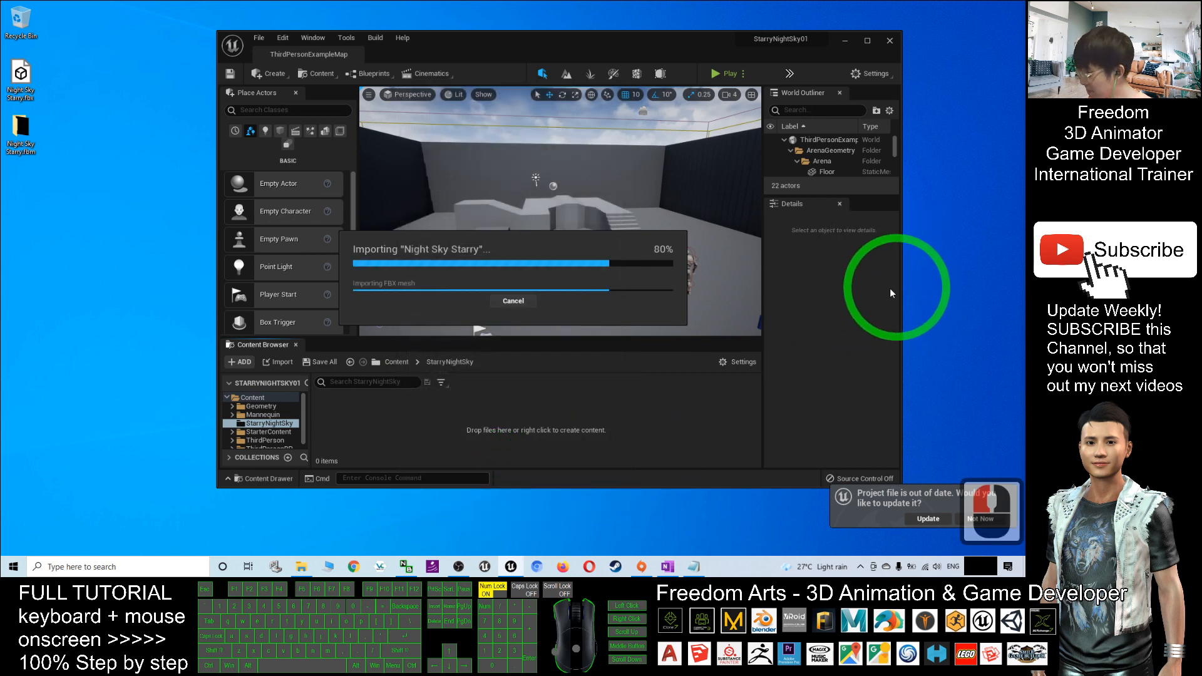
mouse_move(595, 231)
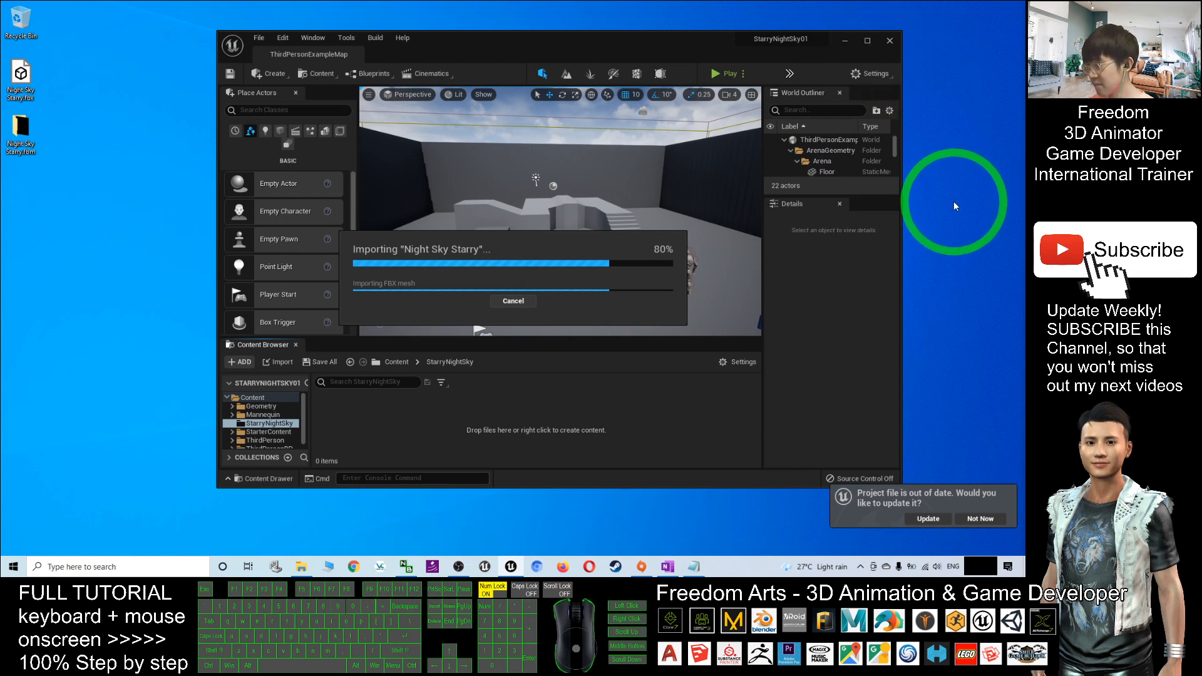
mouse_move(972, 200)
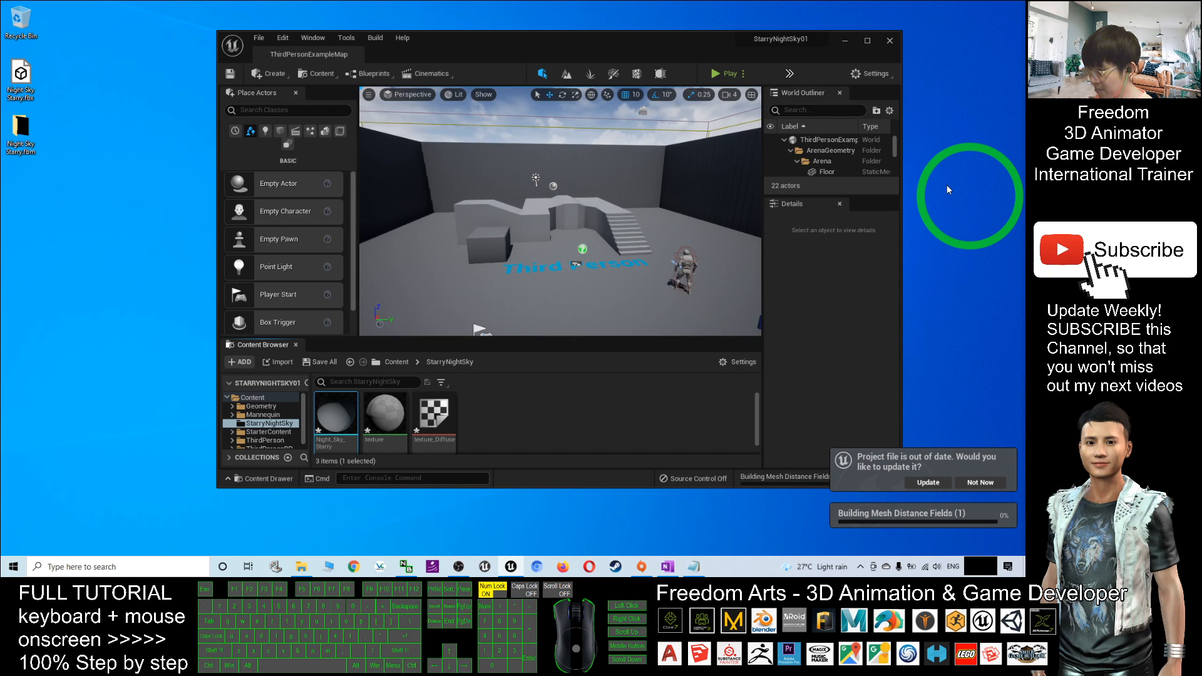
mouse_move(917, 101)
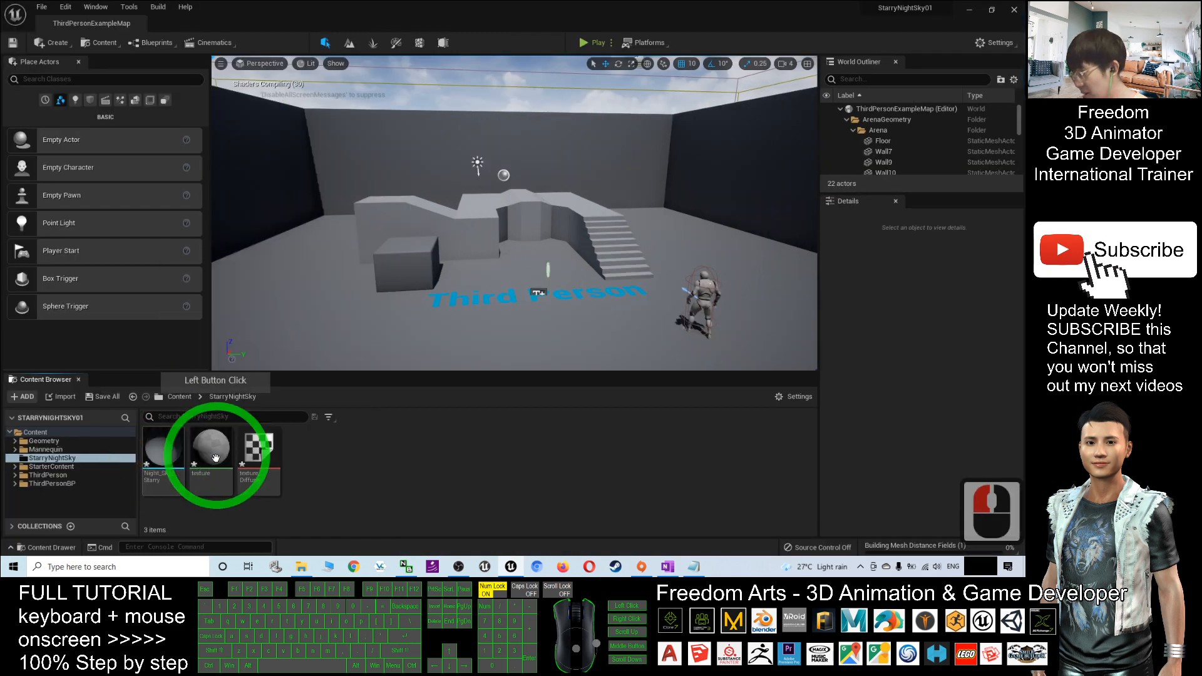
mouse_move(161, 446)
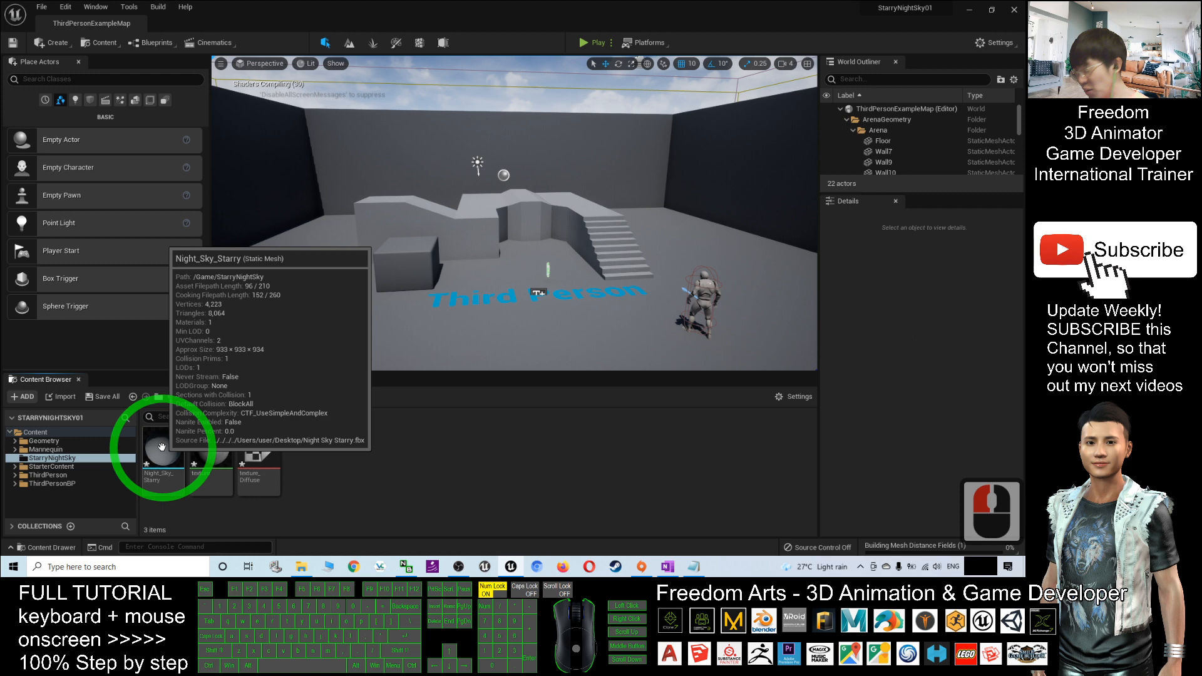
left_click(44, 10)
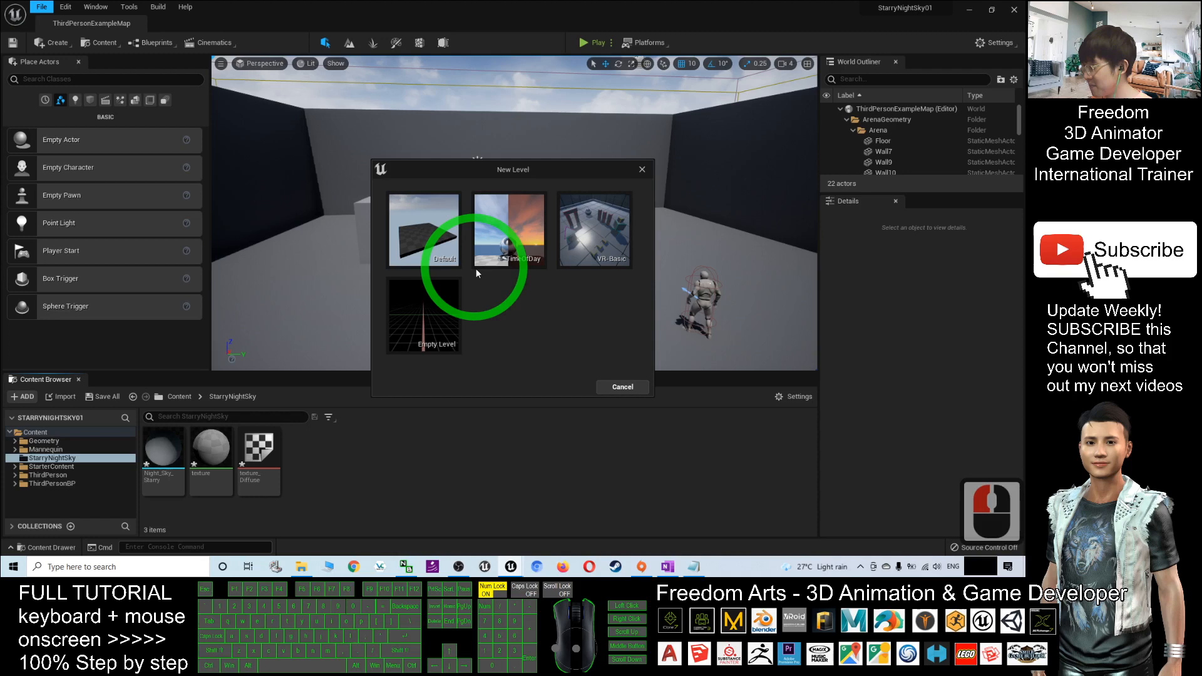
Step: Create a new Basic level, select its floor, and open the Night_Sky_Starry mesh
left_click(424, 229)
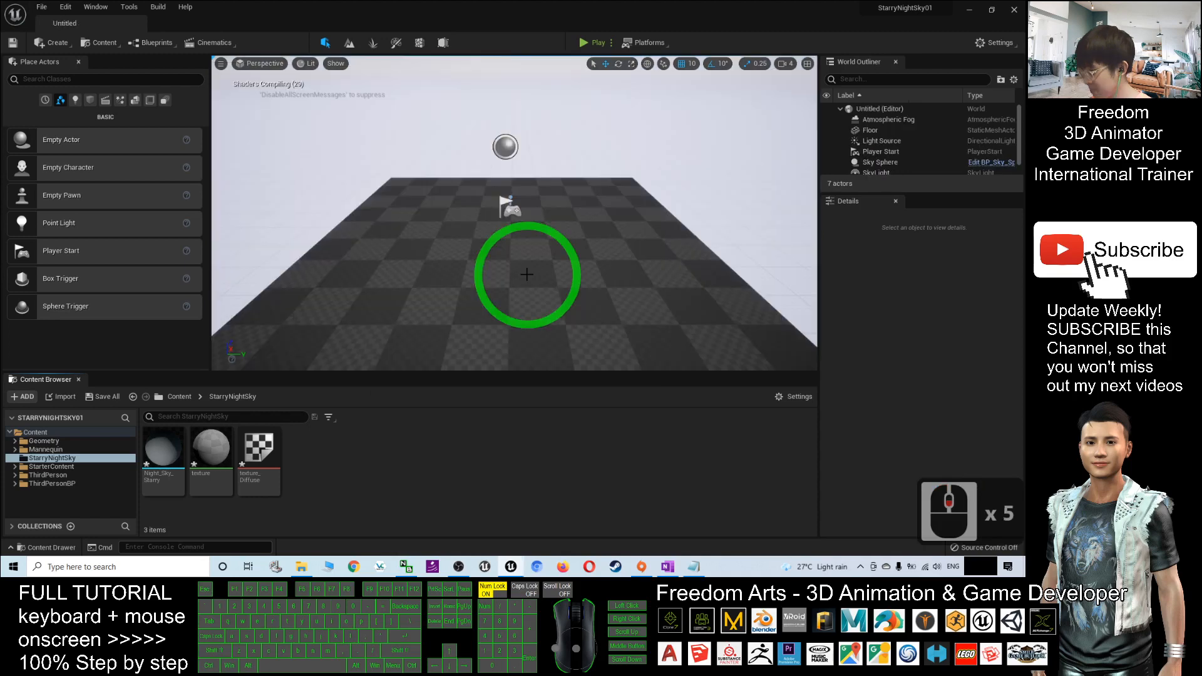
left_click(526, 275)
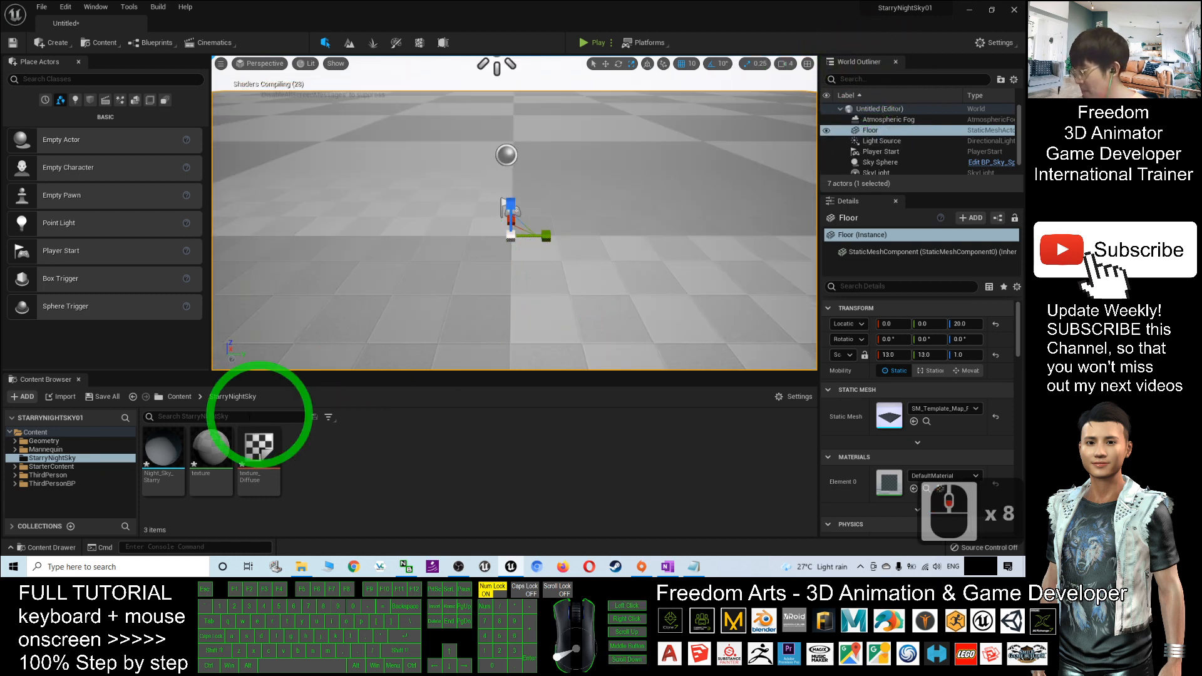
mouse_move(160, 452)
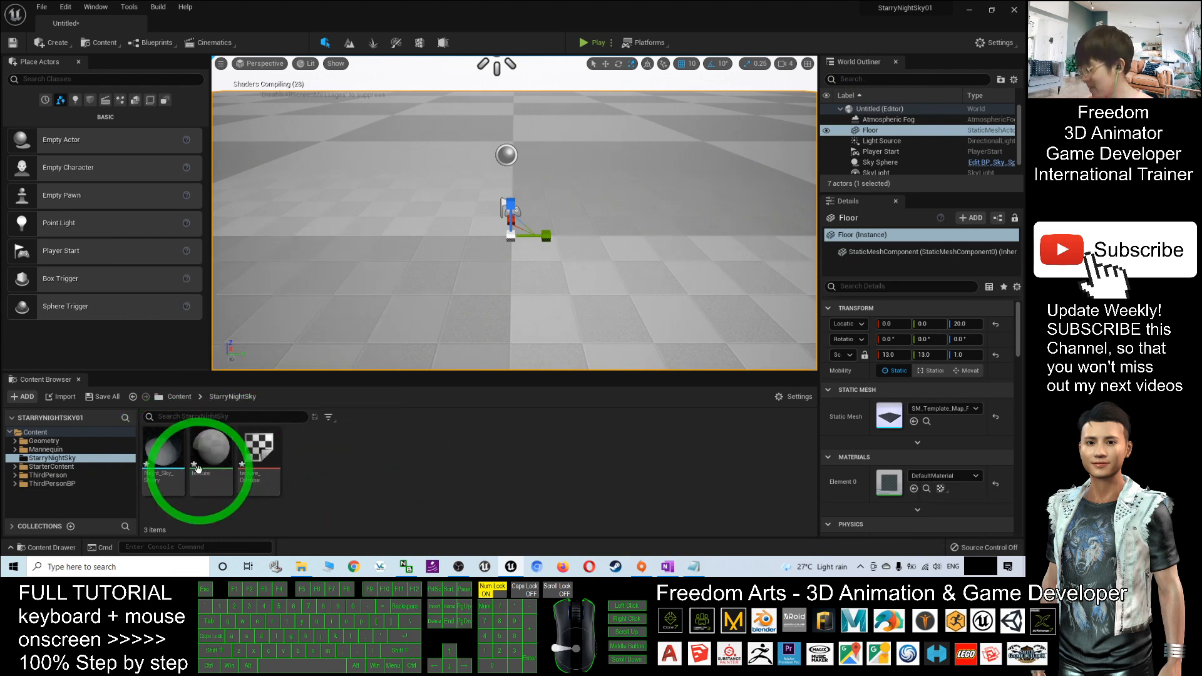
mouse_move(160, 453)
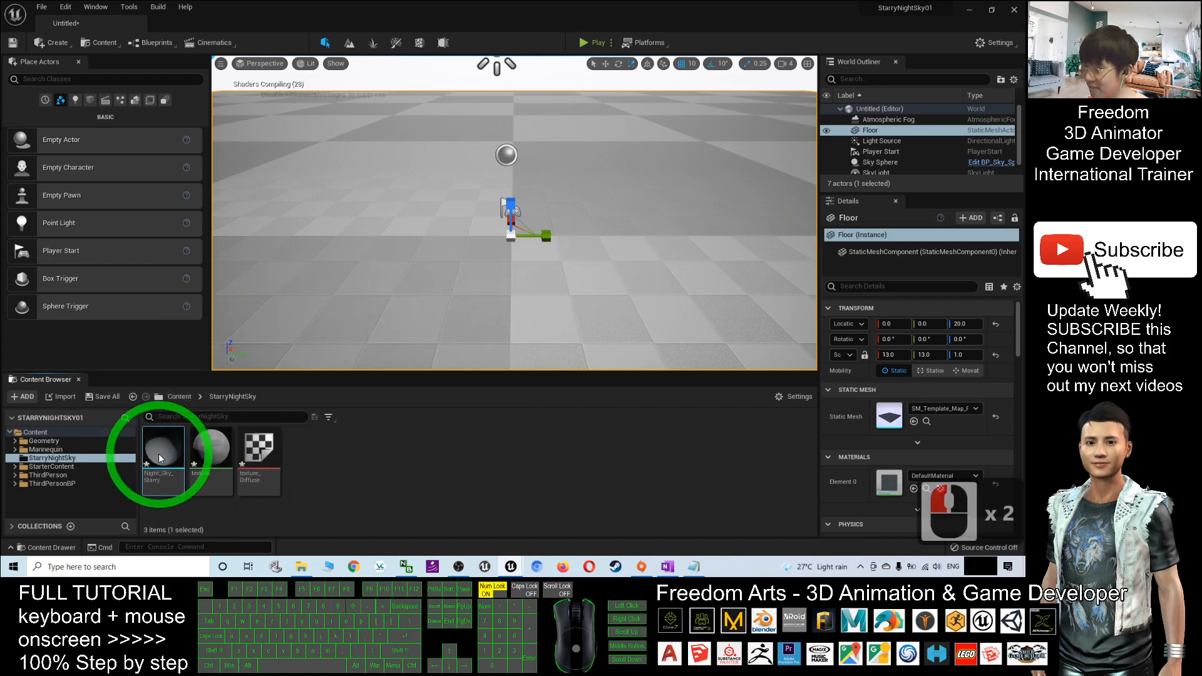
mouse_move(433, 394)
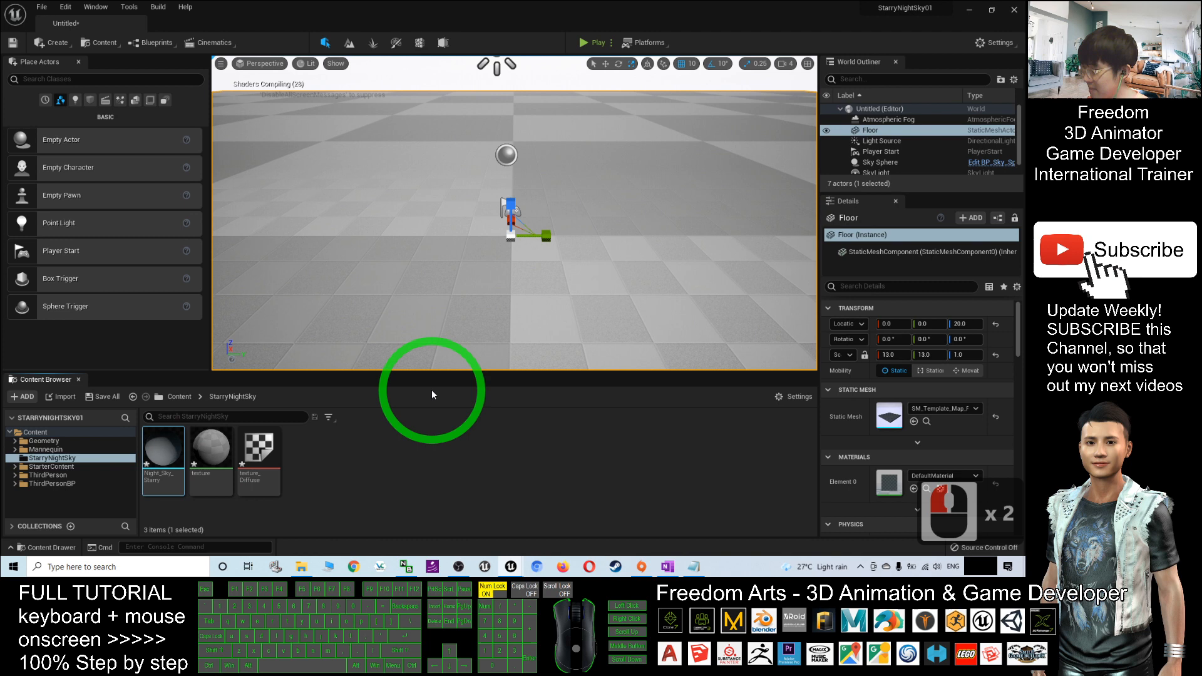
double_click(163, 448)
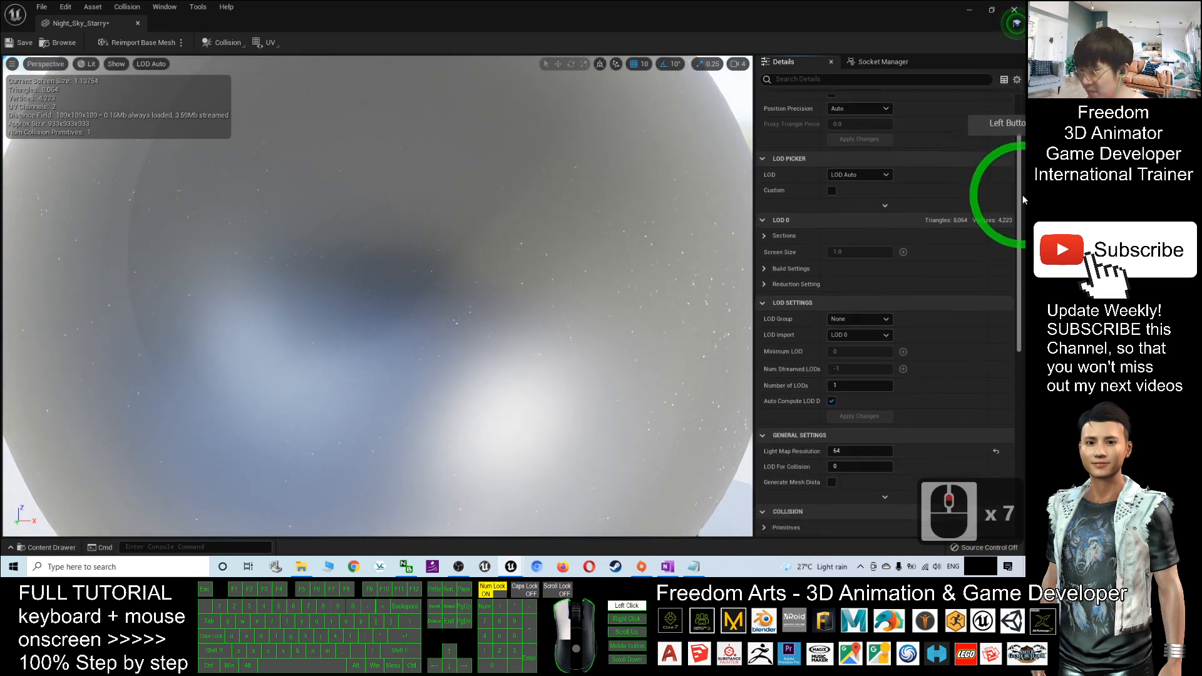
Step: Set the mesh's Collision Complexity to Use Complex Collision As Simple
scroll("down", 3)
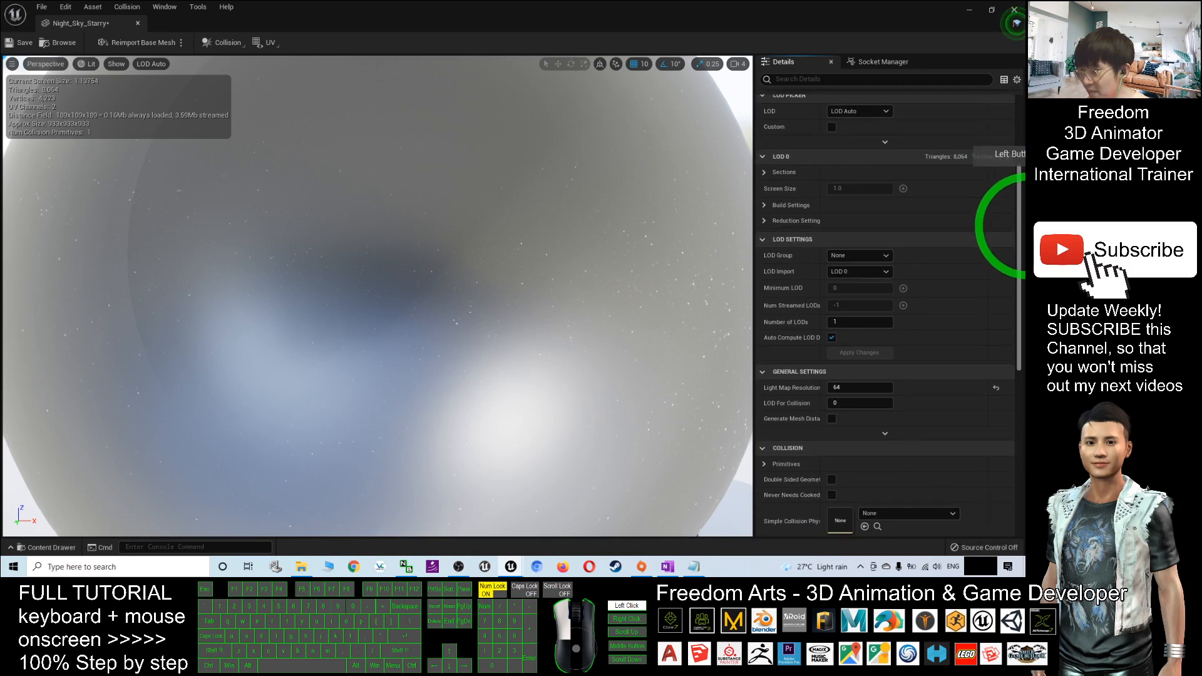
scroll("down", 3)
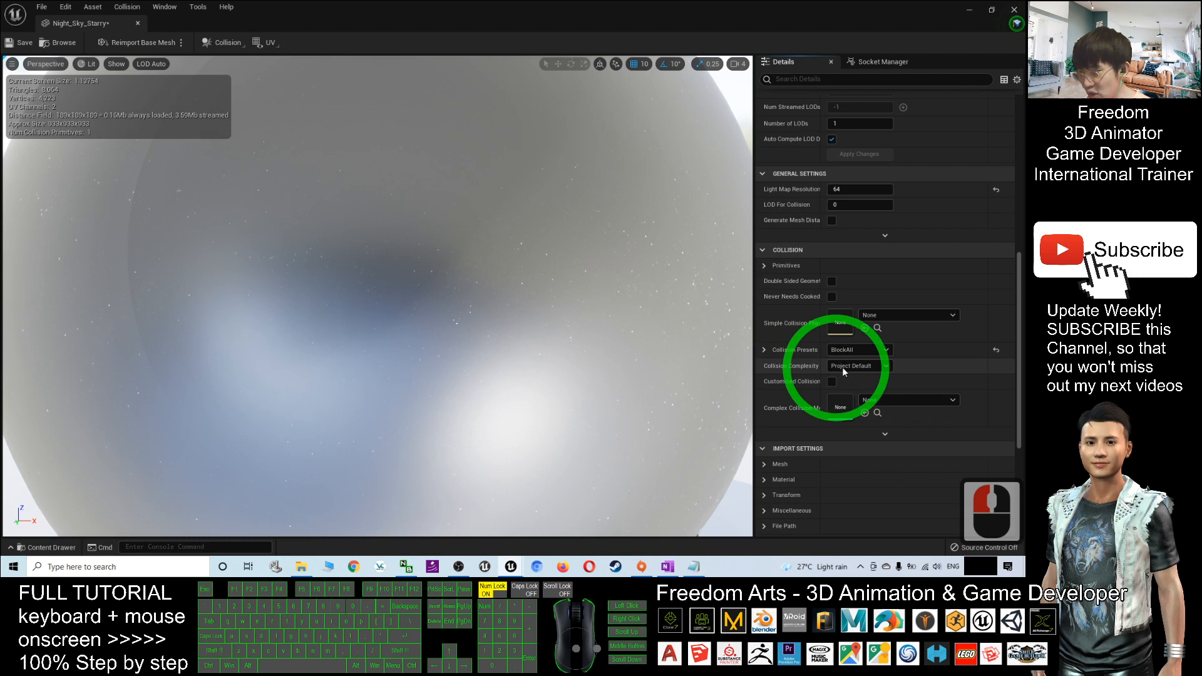
left_click(859, 365)
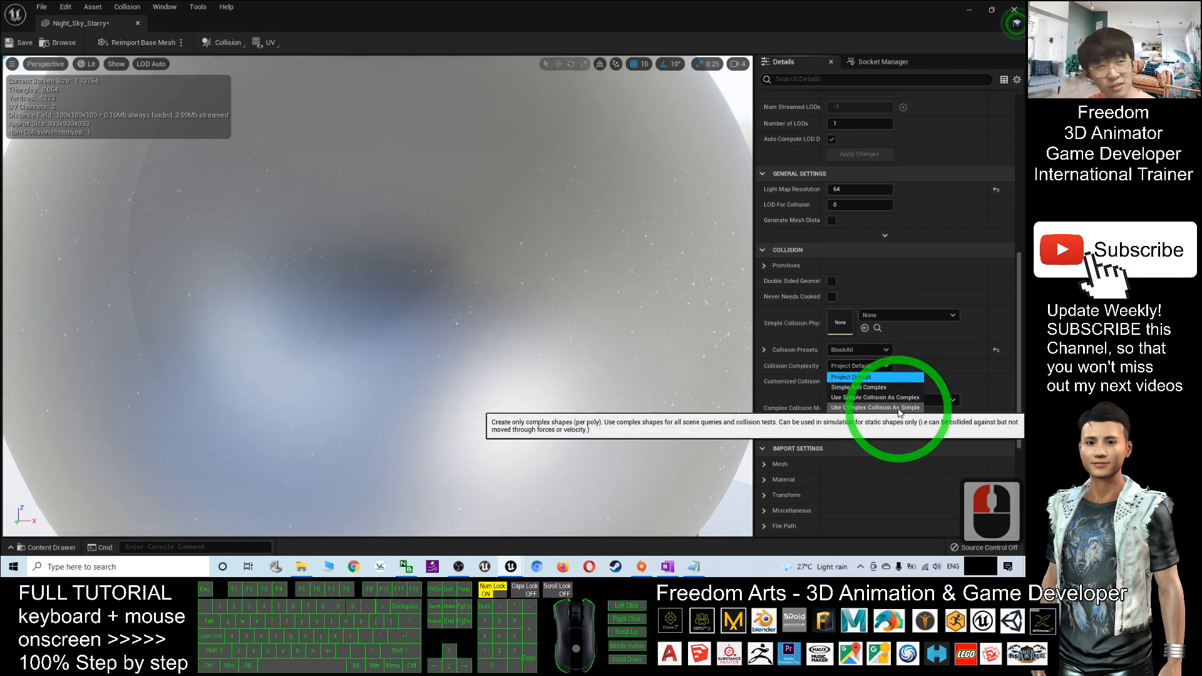
left_click(875, 406)
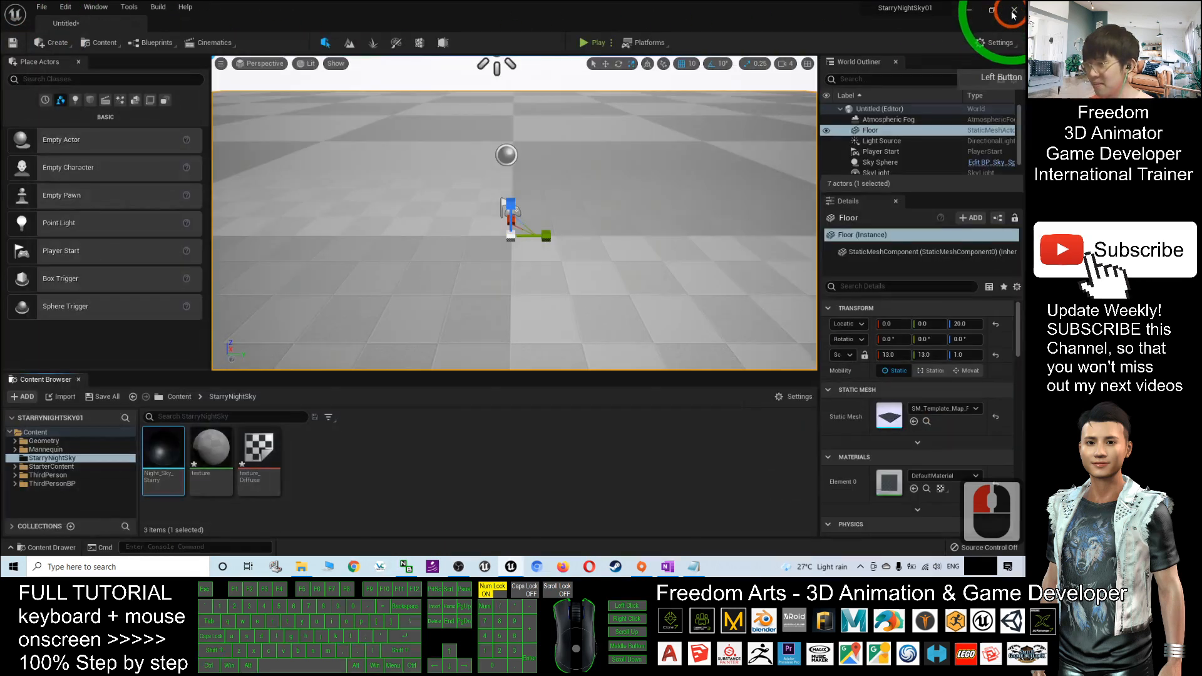
mouse_move(164, 460)
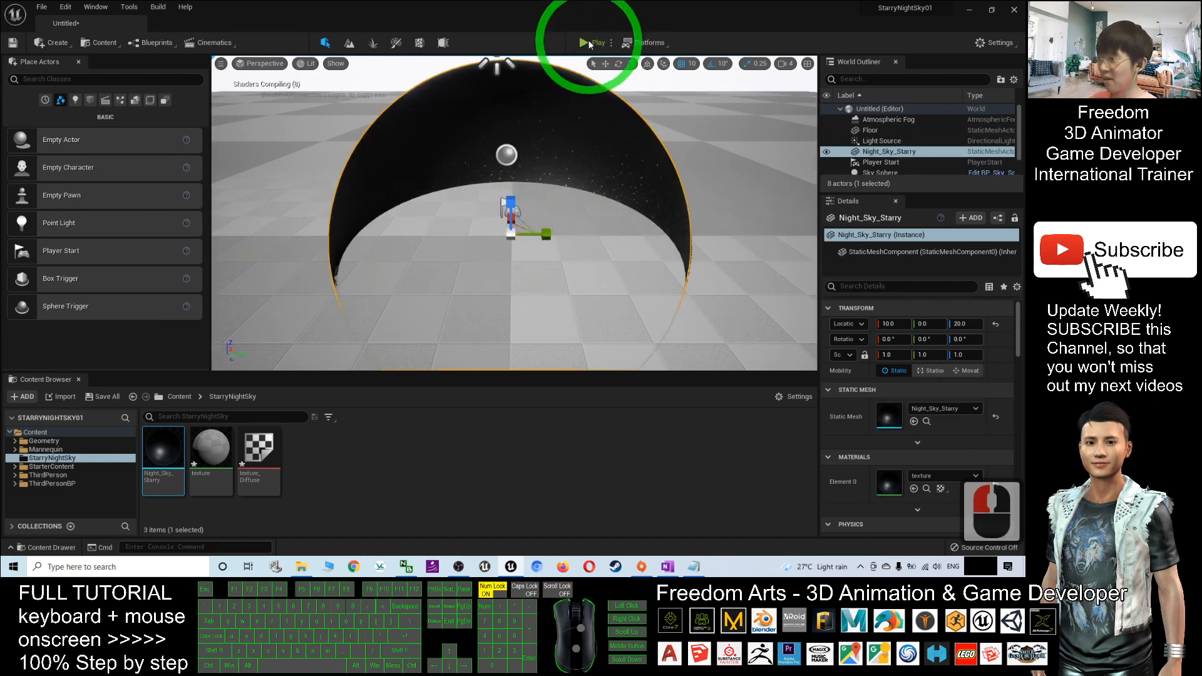
left_click(586, 42)
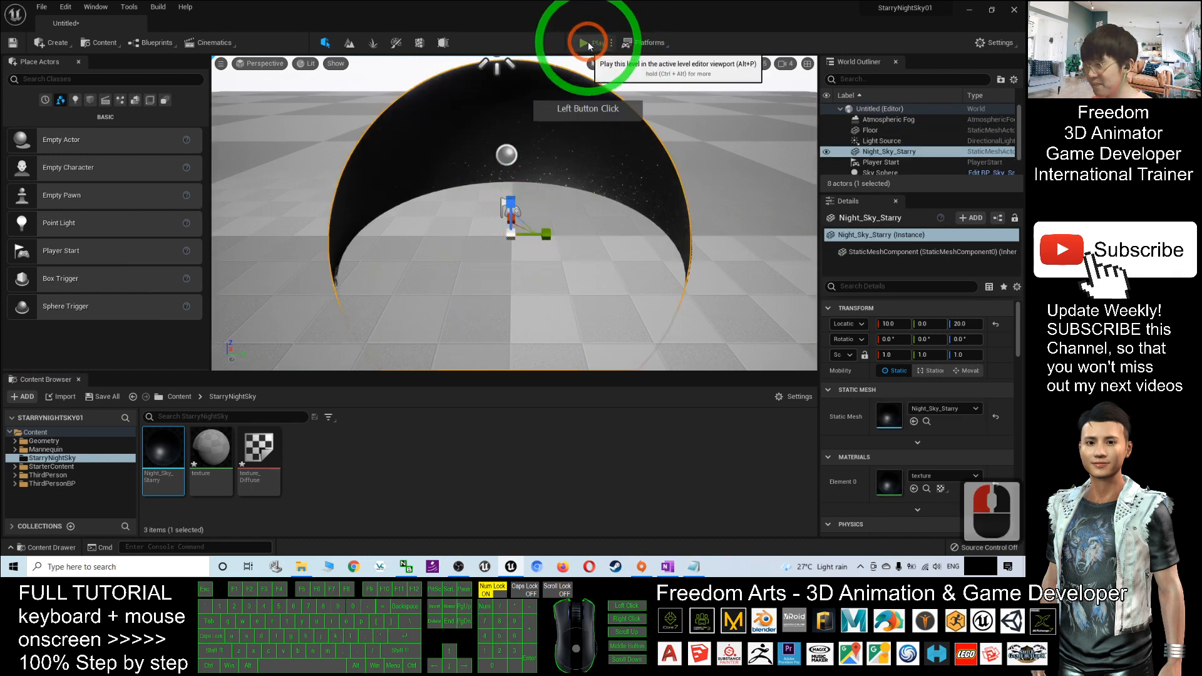
left_click(585, 42)
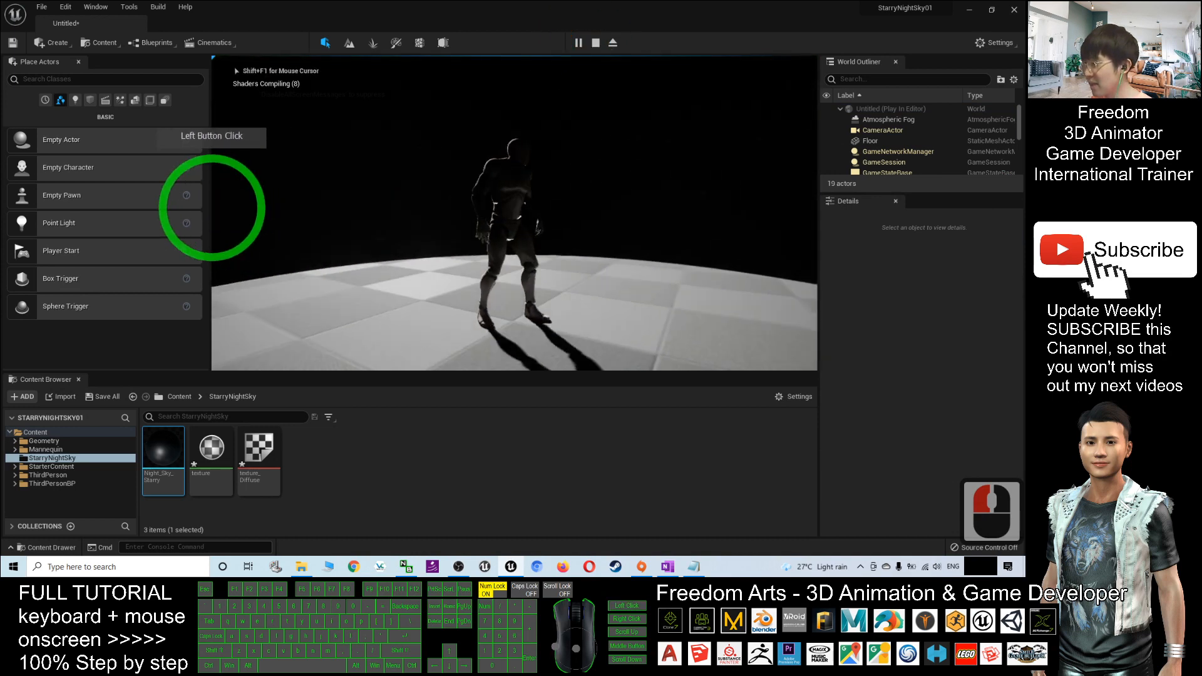
key("w")
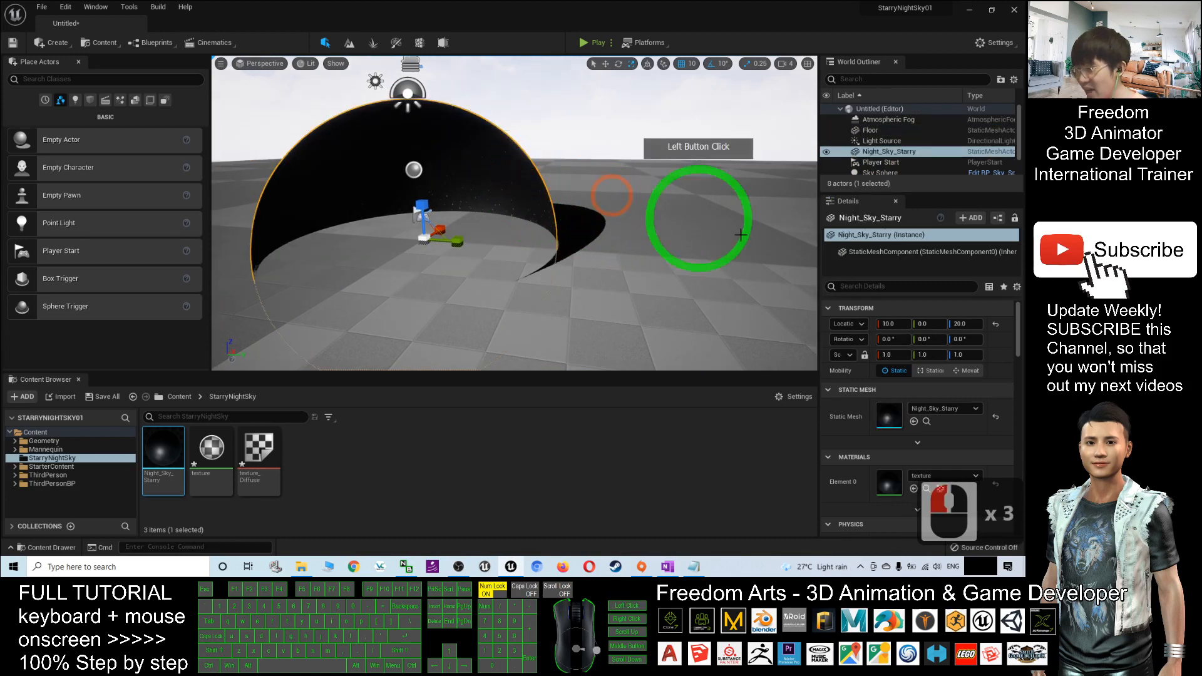
Step: Edit the dome's Scale field in Details to enlarge it to 10 on all axes
left_click(892, 354)
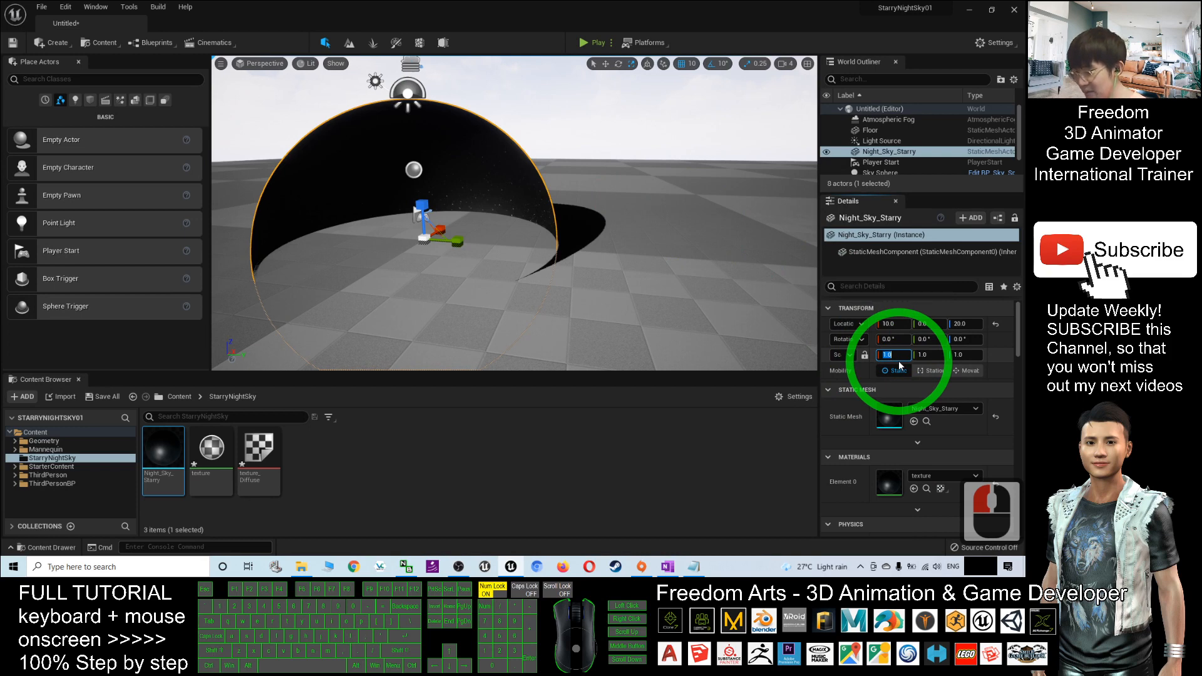
type("50")
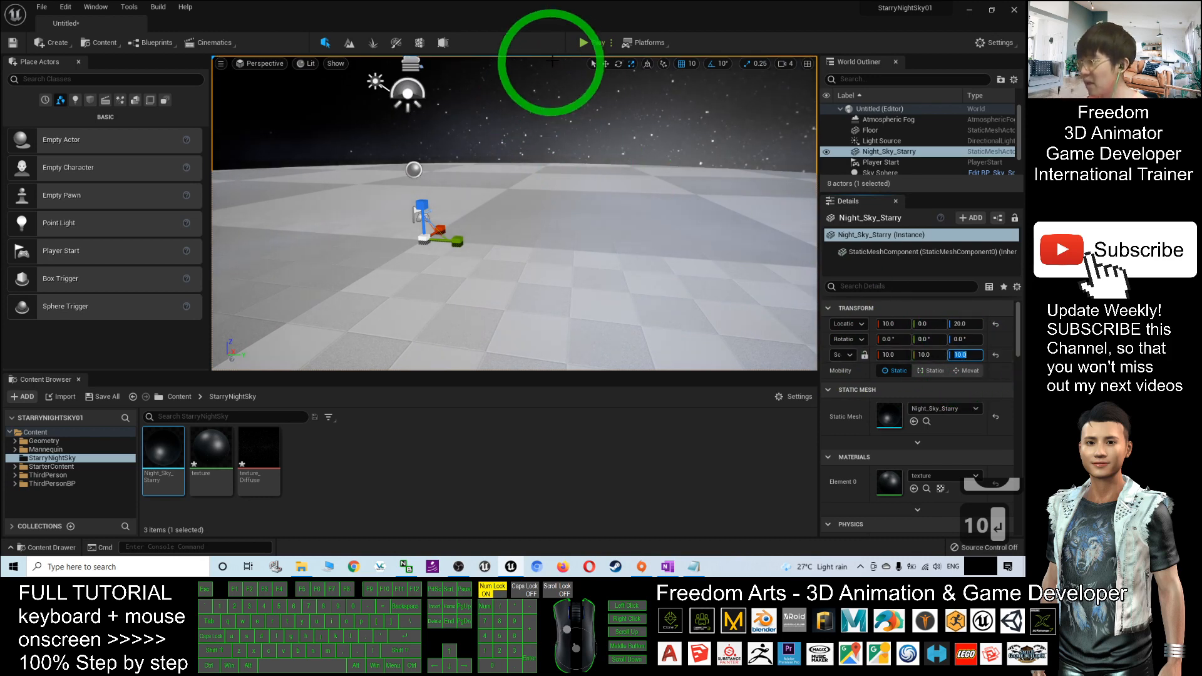
left_click(581, 43)
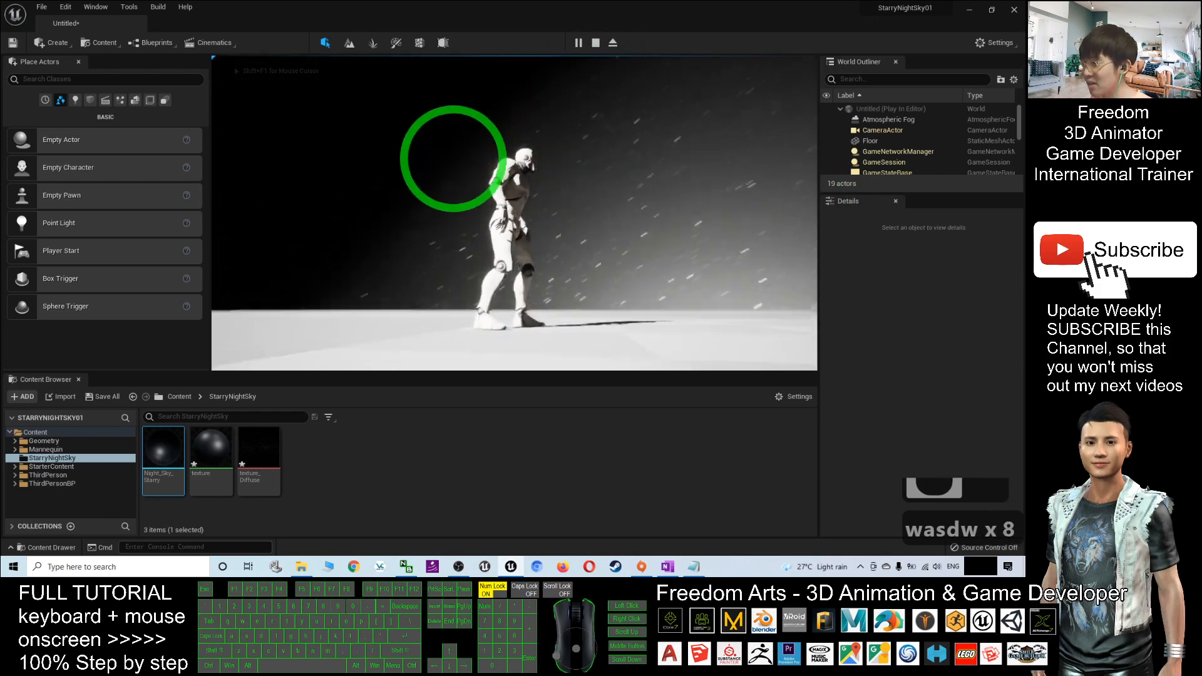
key("w")
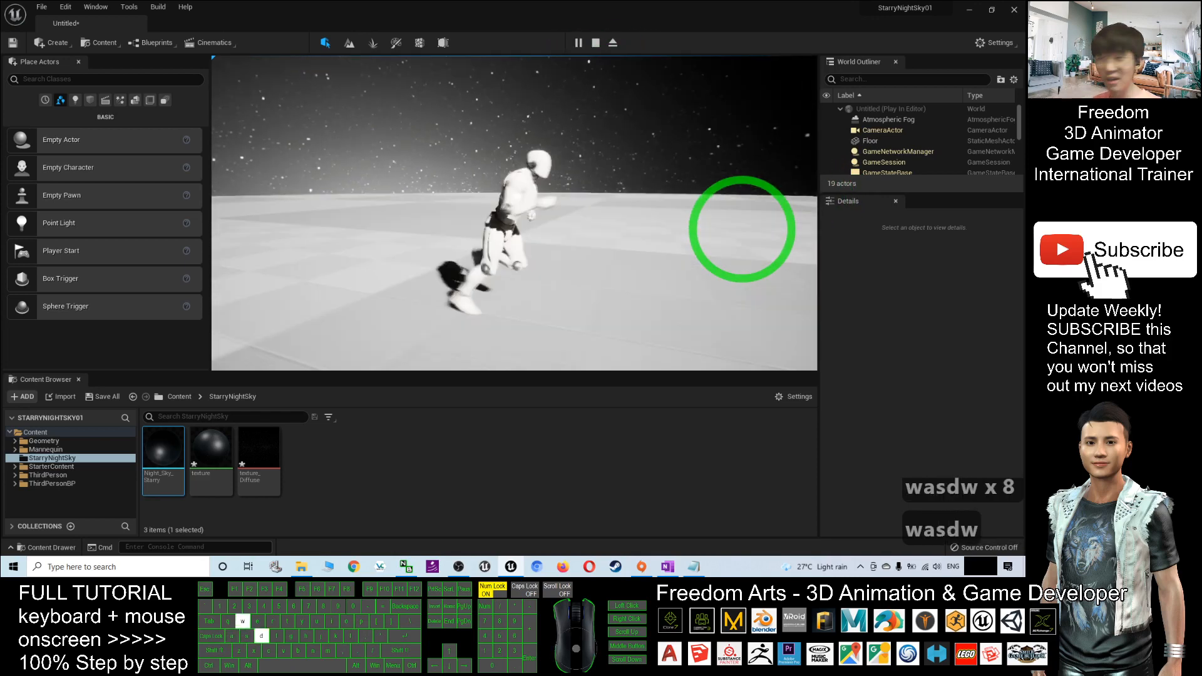
key("w")
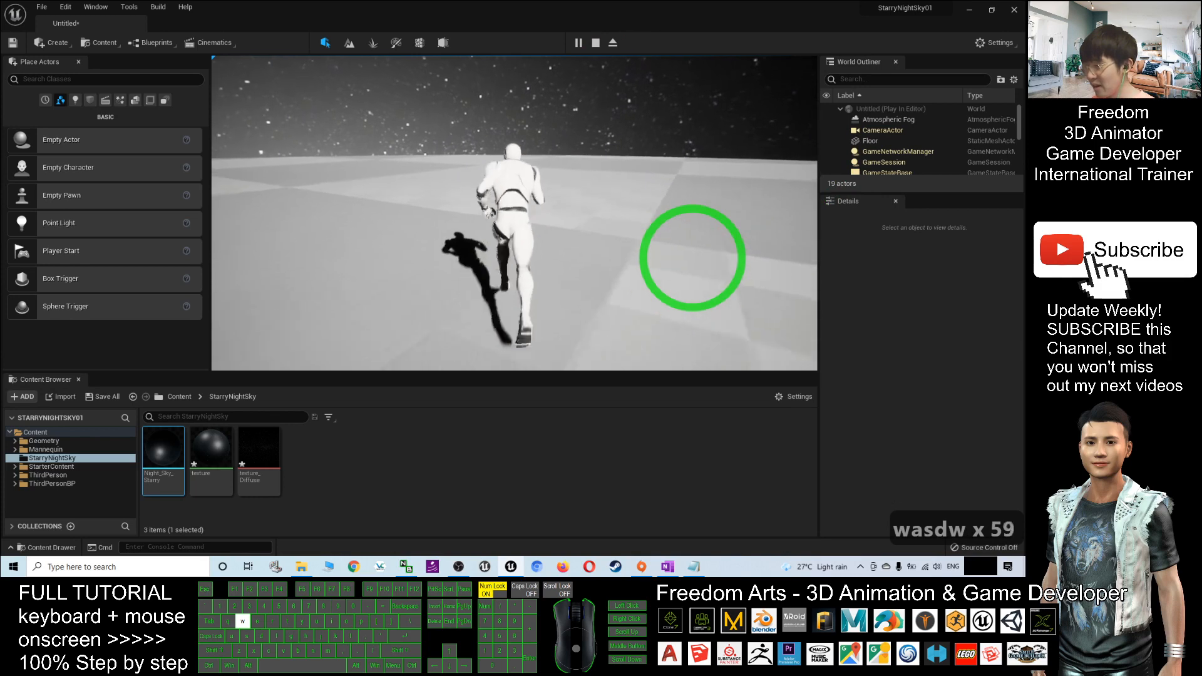
key("w")
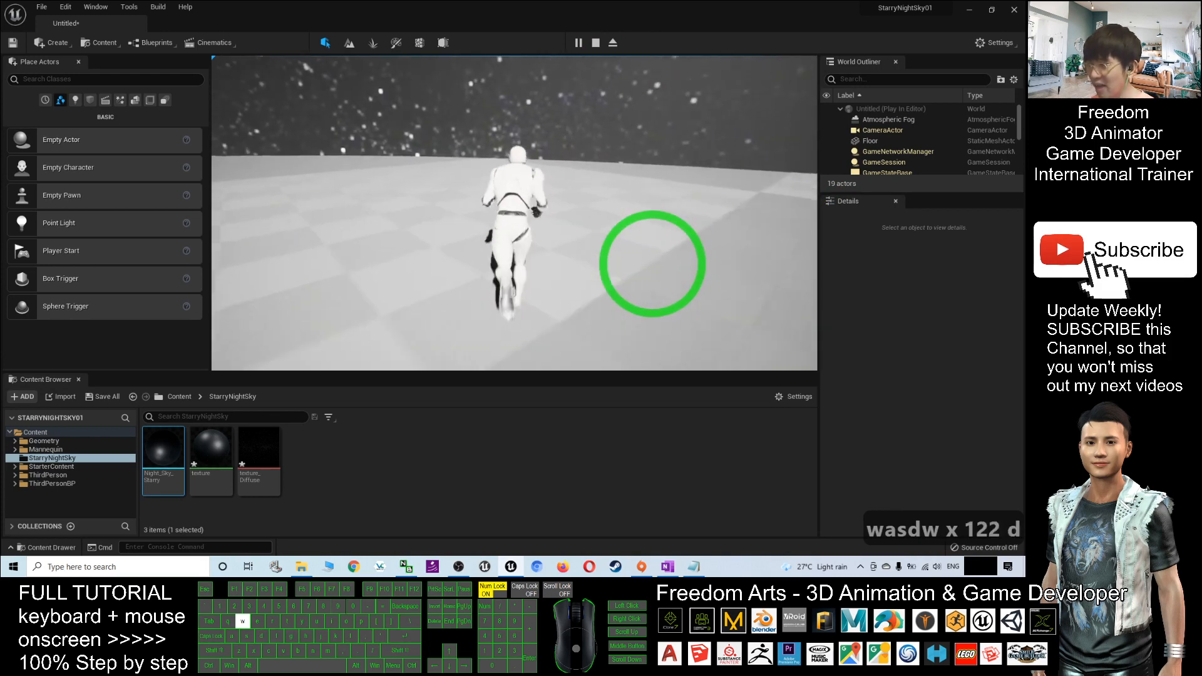
key("d")
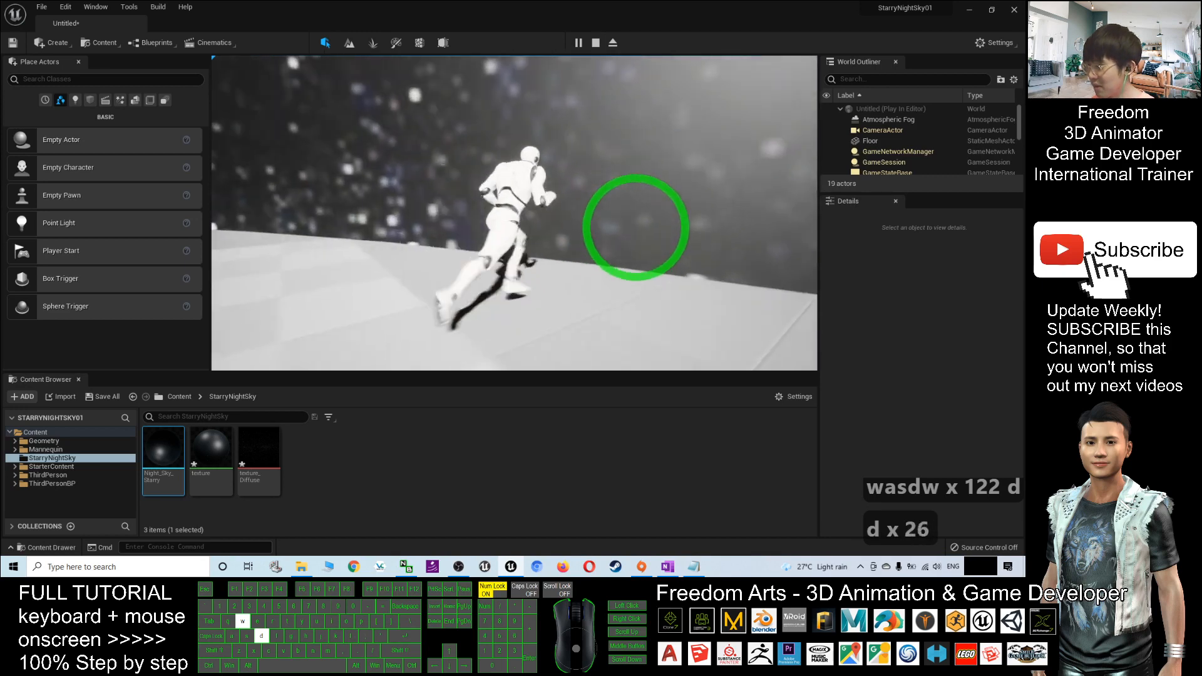
key("d")
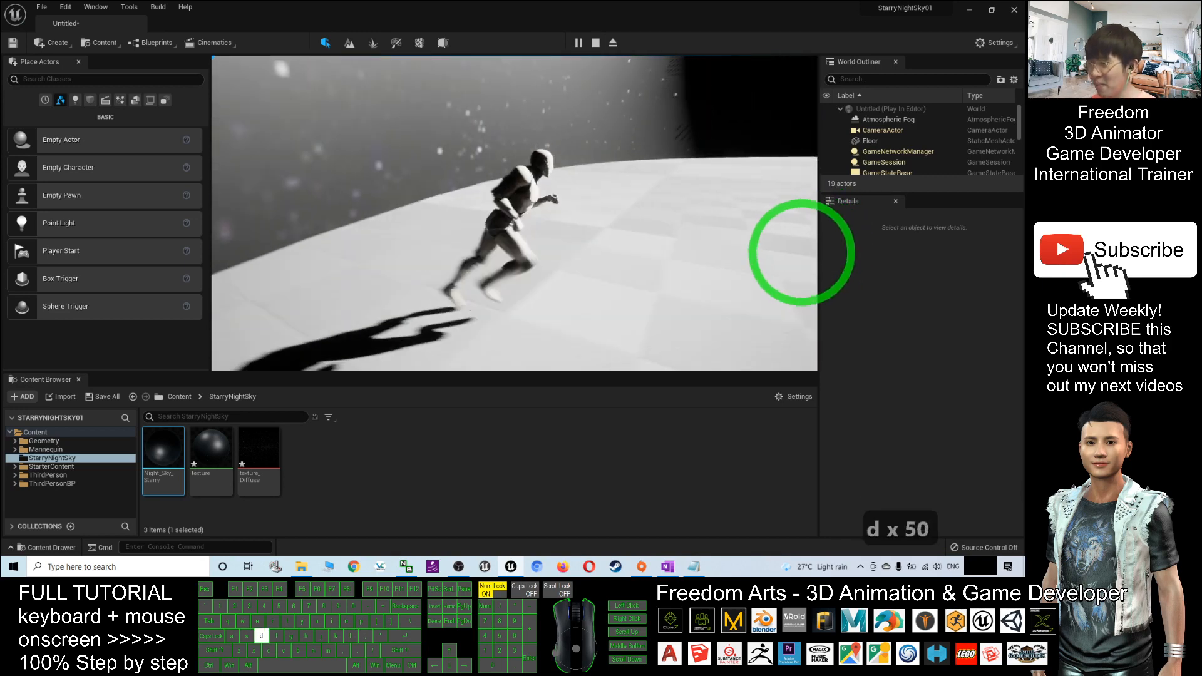
key("w")
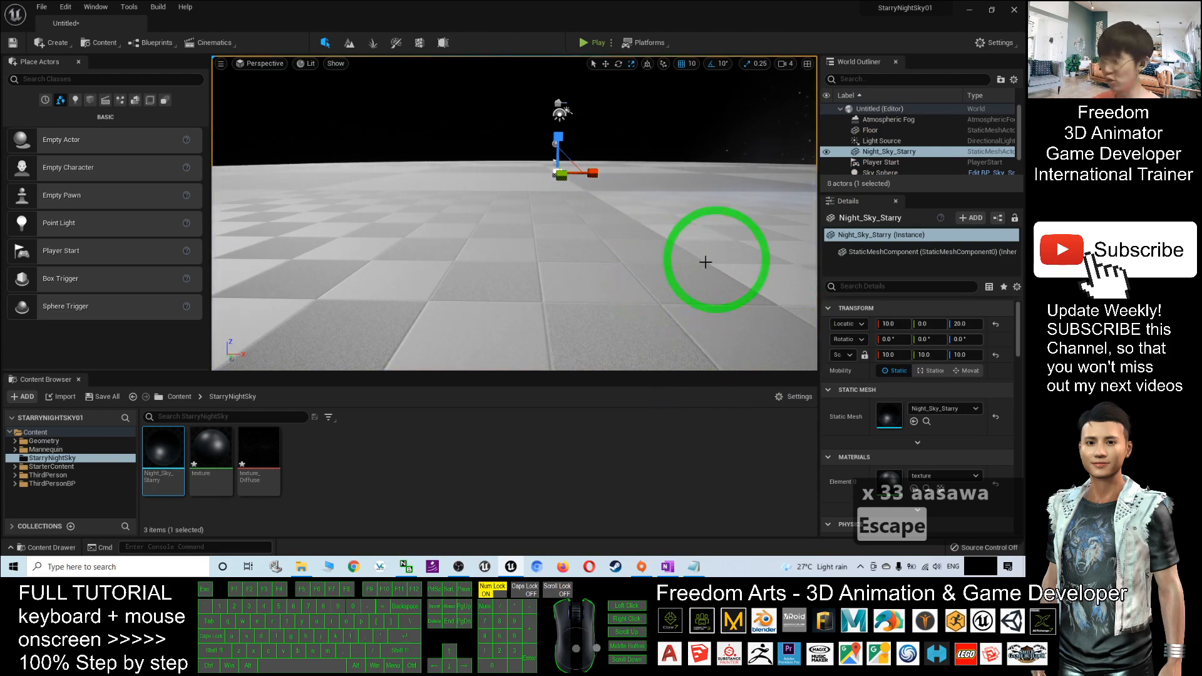
mouse_move(524, 271)
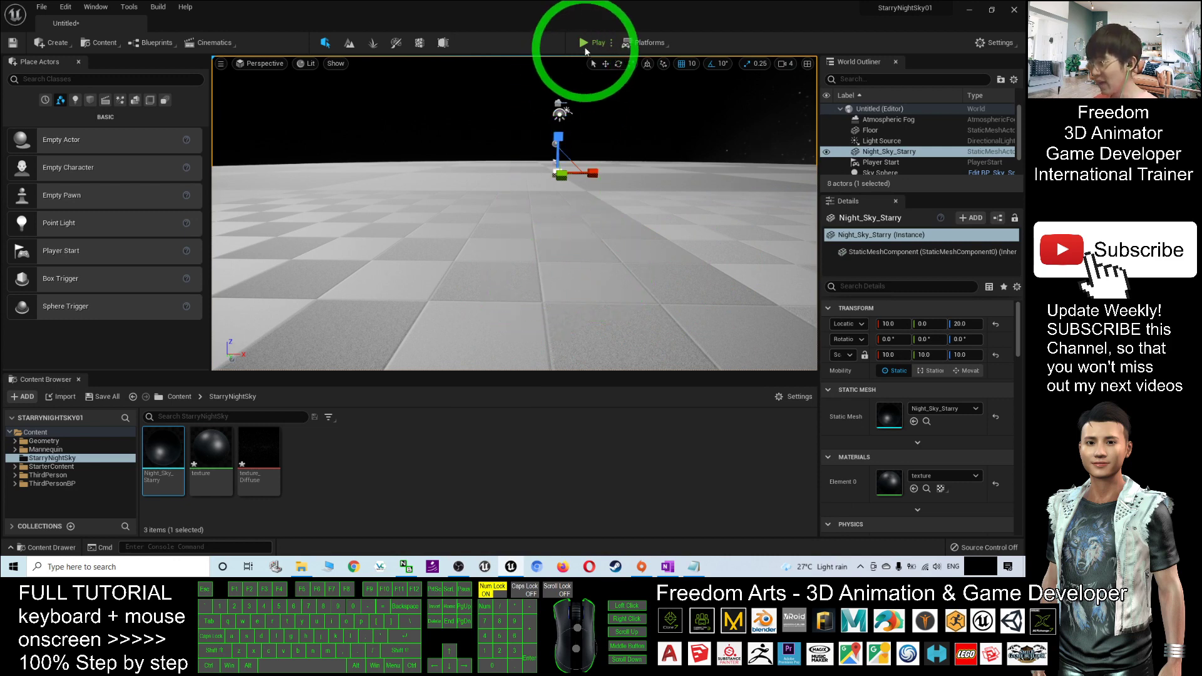
Step: Start Play mode and run the character with D and W beneath the starry dome
left_click(590, 42)
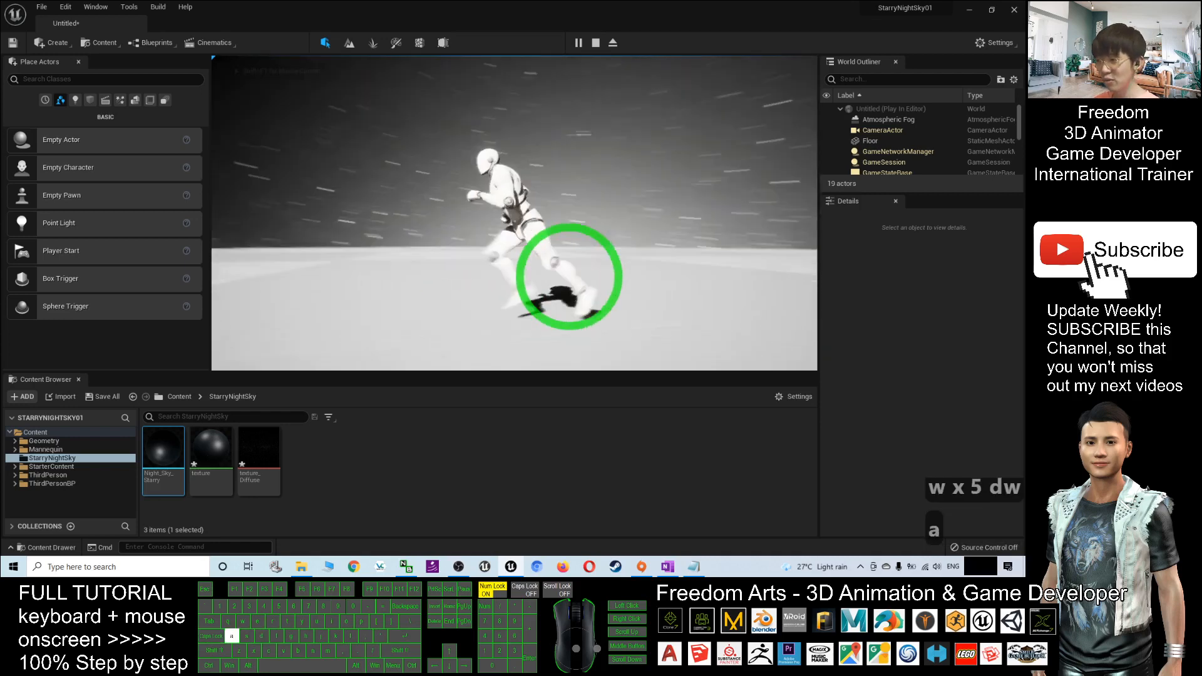
key("d")
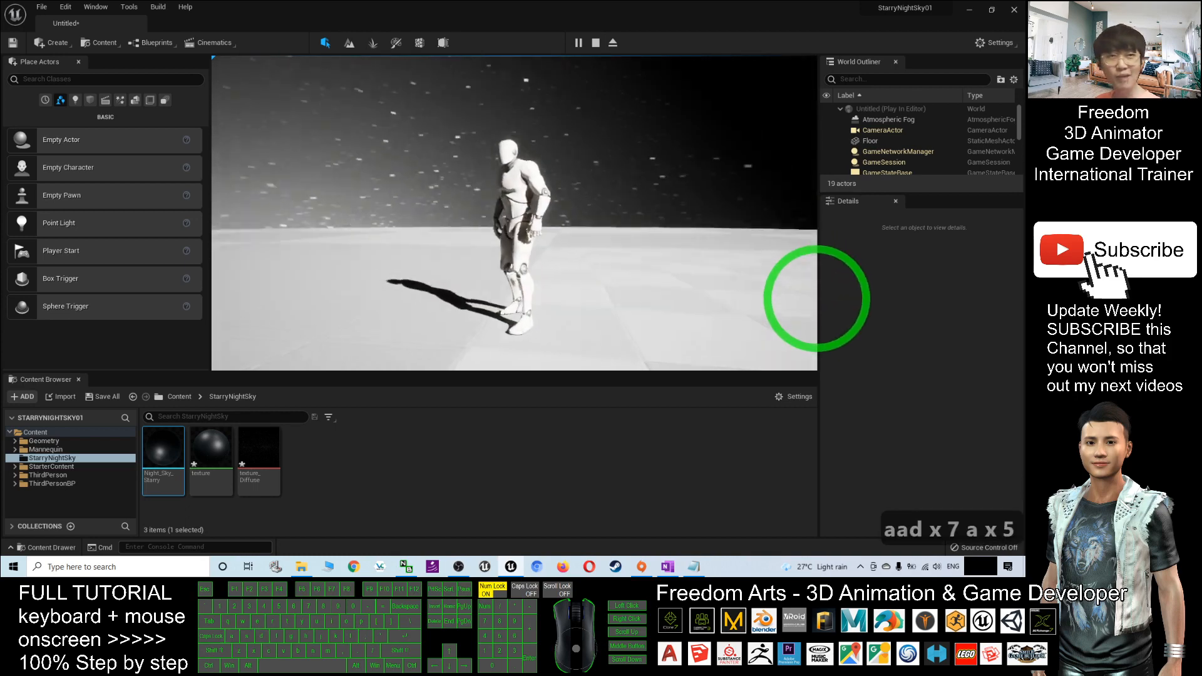
key("d")
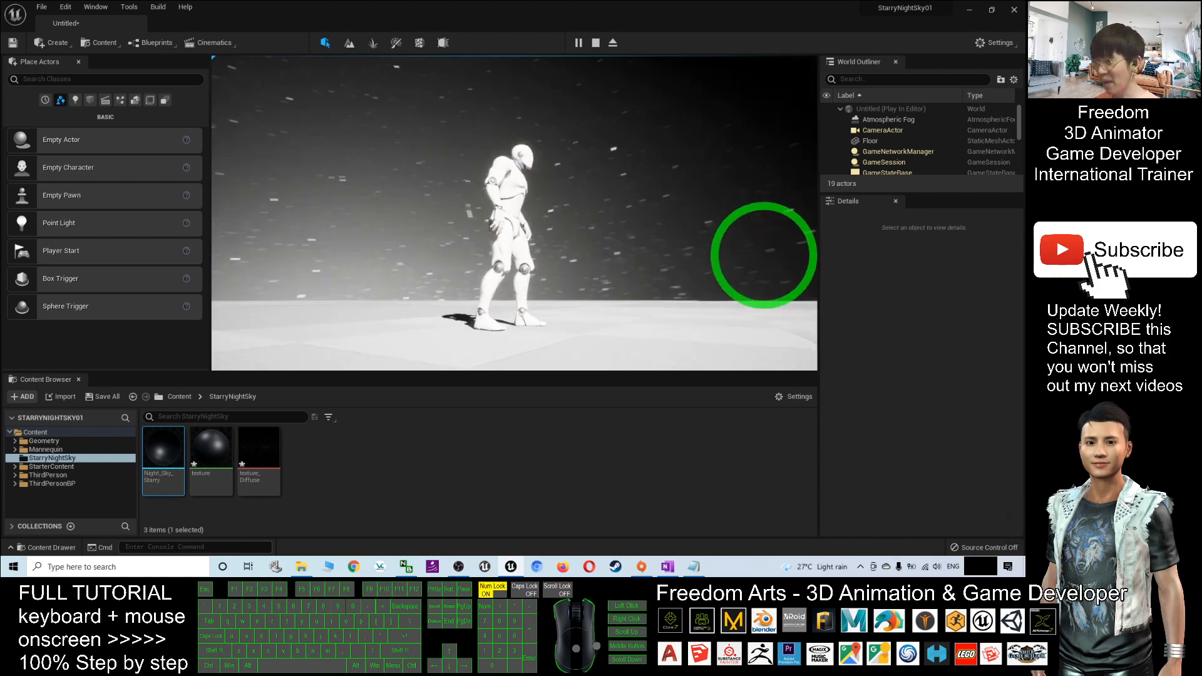
key("w")
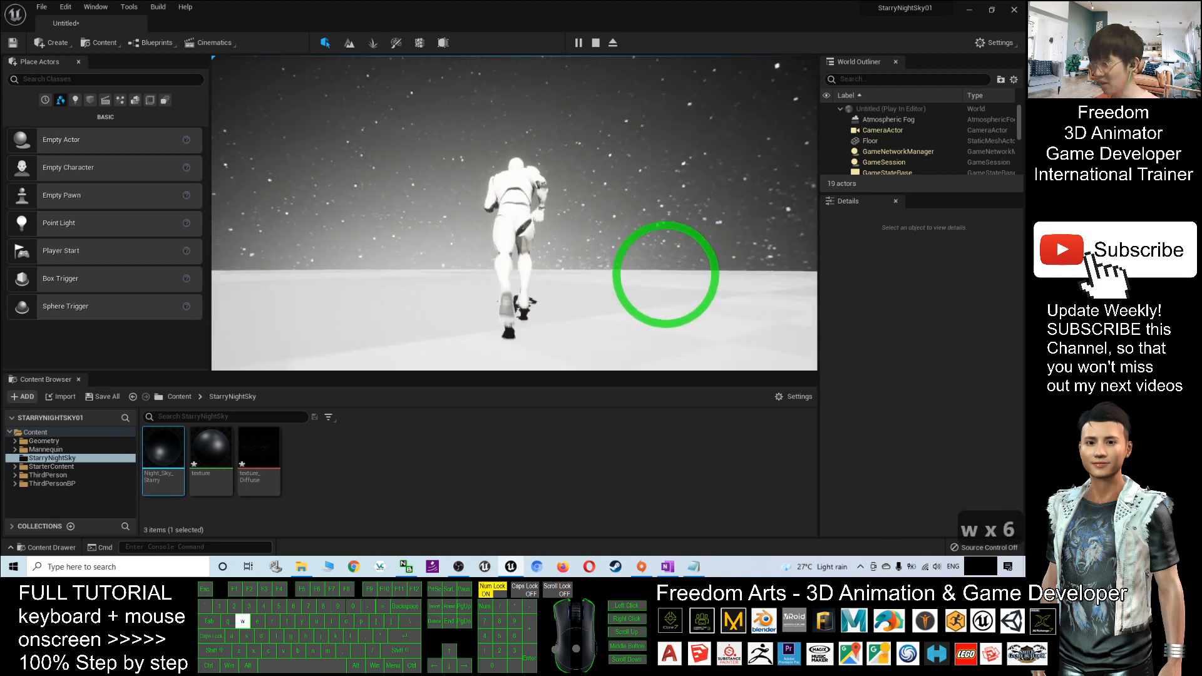